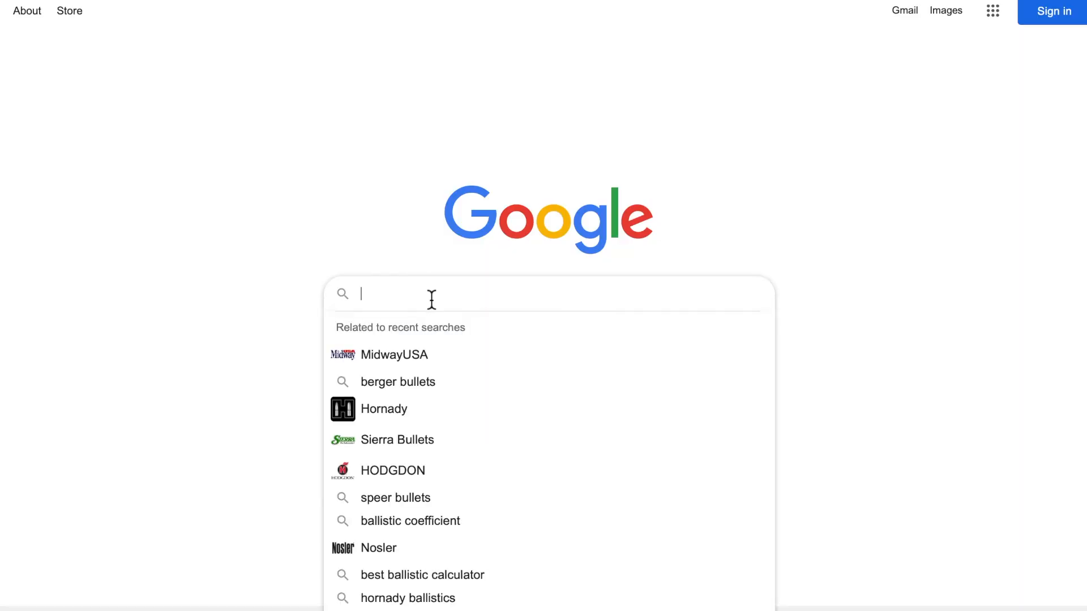
Search Google for 'jbm ballistics' using the autocomplete suggestion
text(jbm)
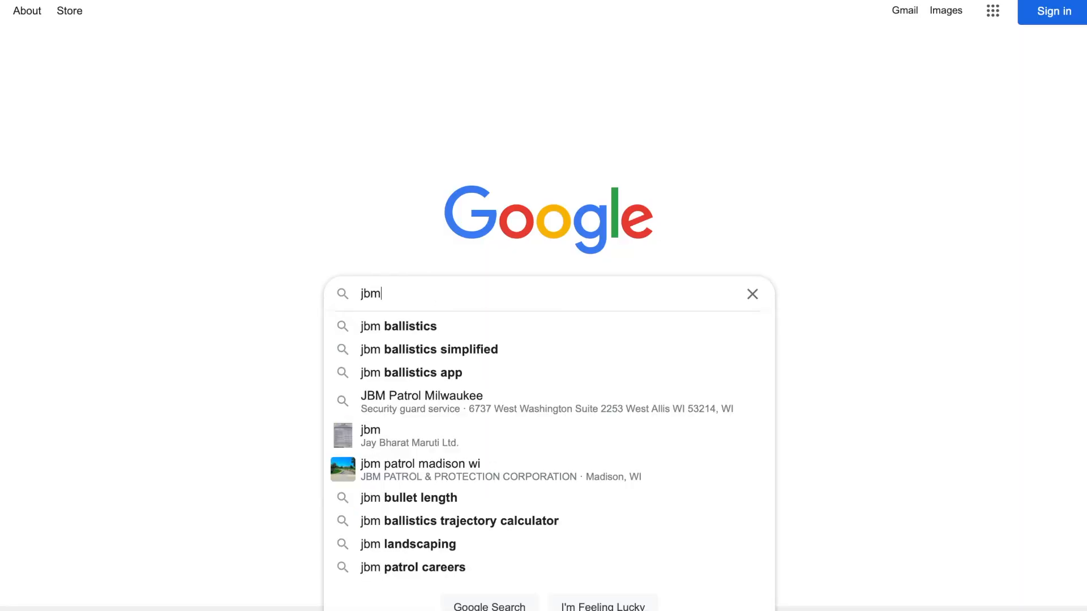
text(b)
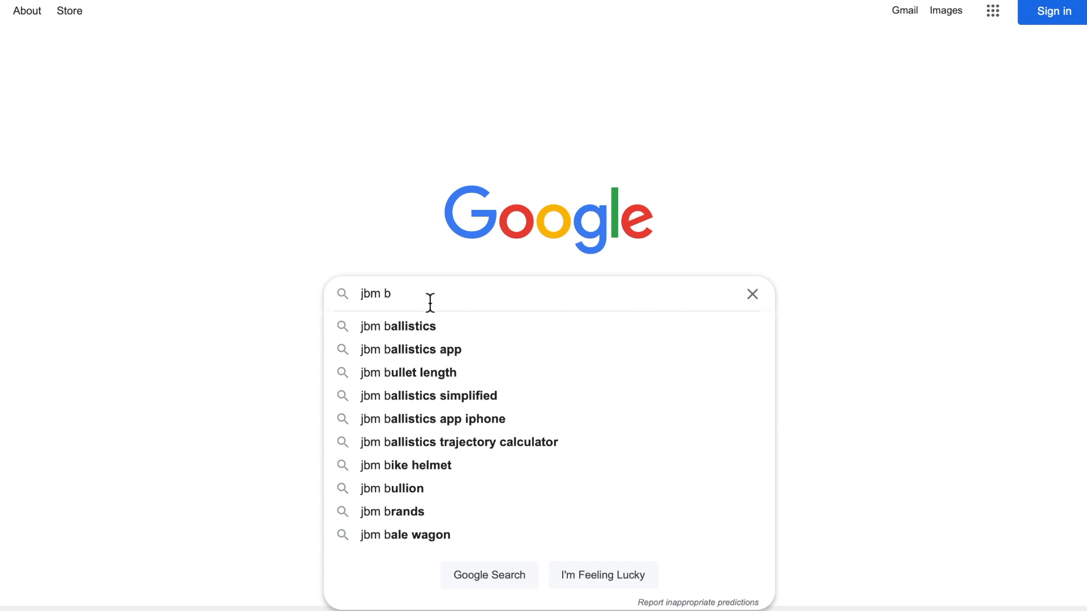
click(398, 327)
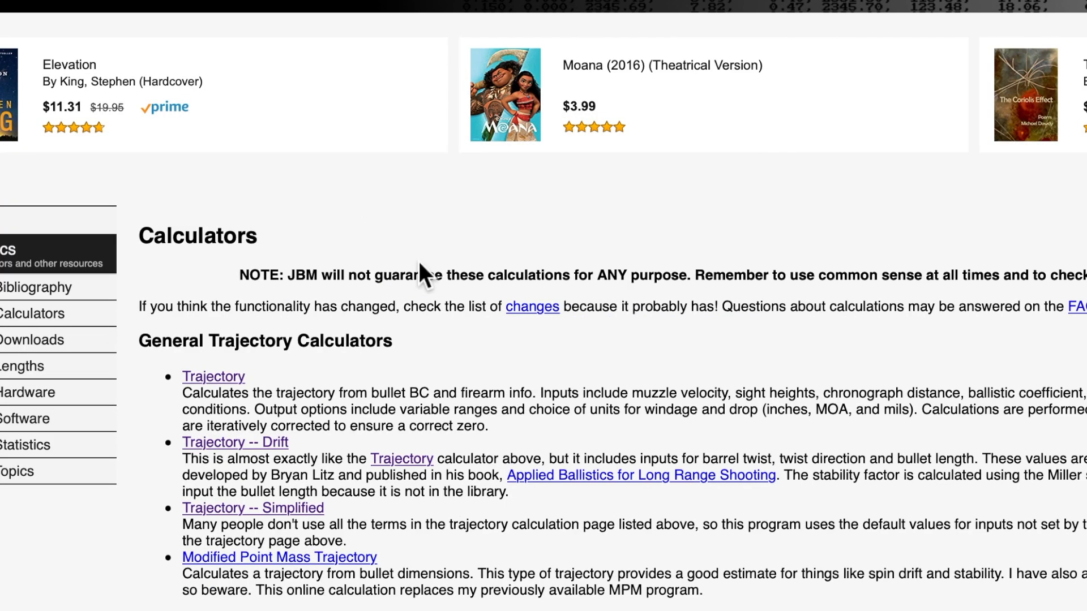
scroll(down, 3)
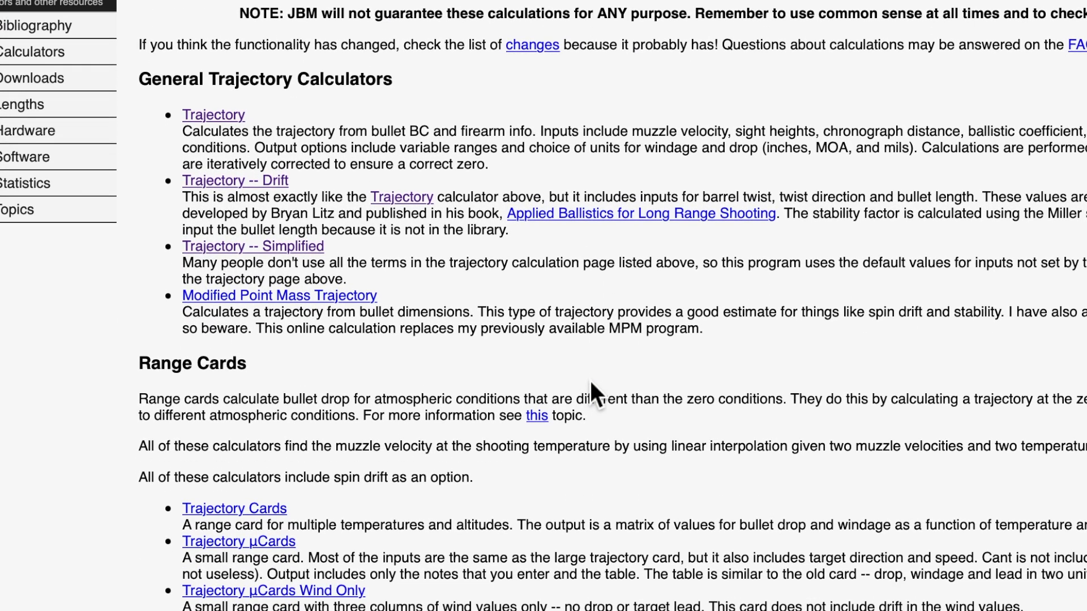
mouse_move(232, 135)
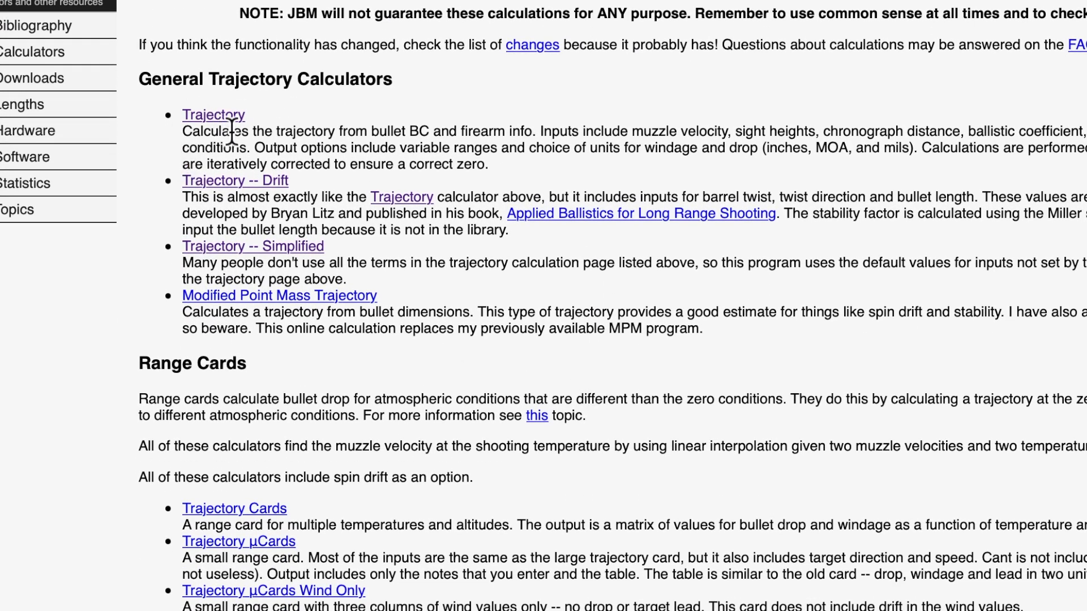
mouse_move(246, 125)
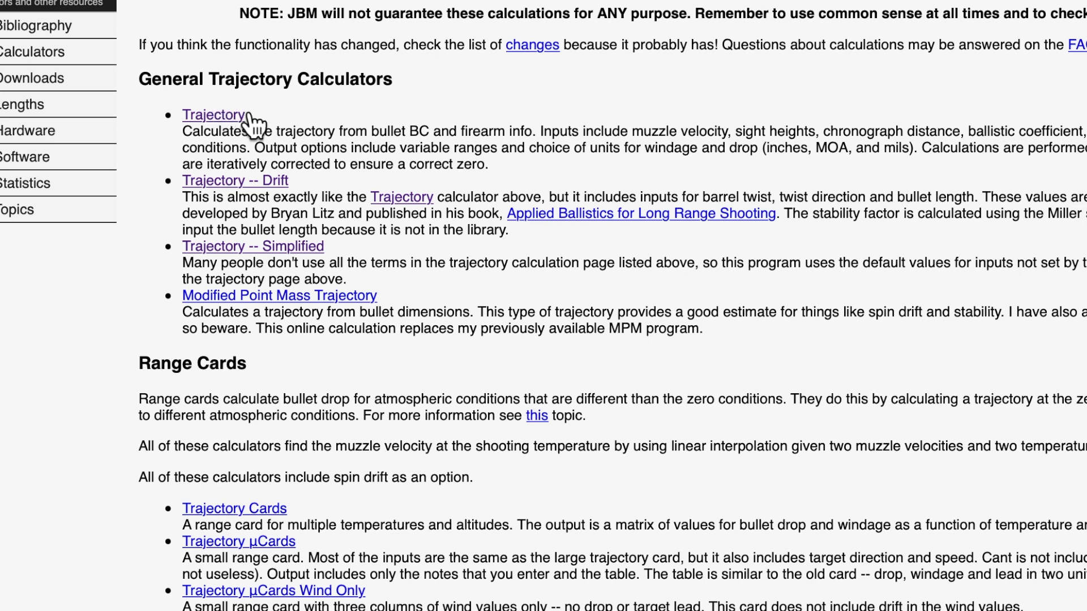
mouse_move(265, 211)
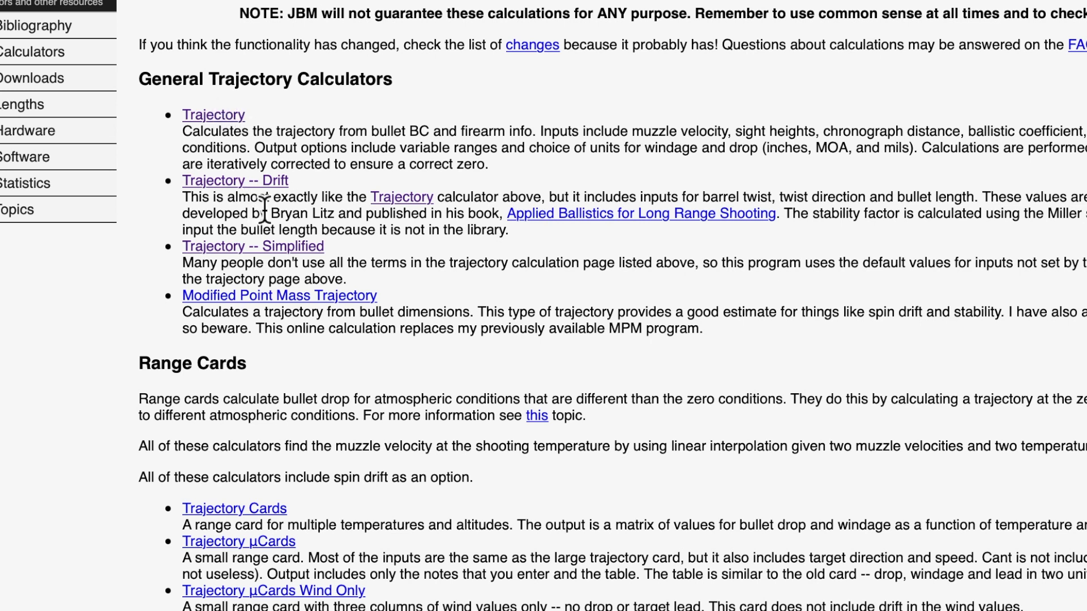
mouse_move(308, 269)
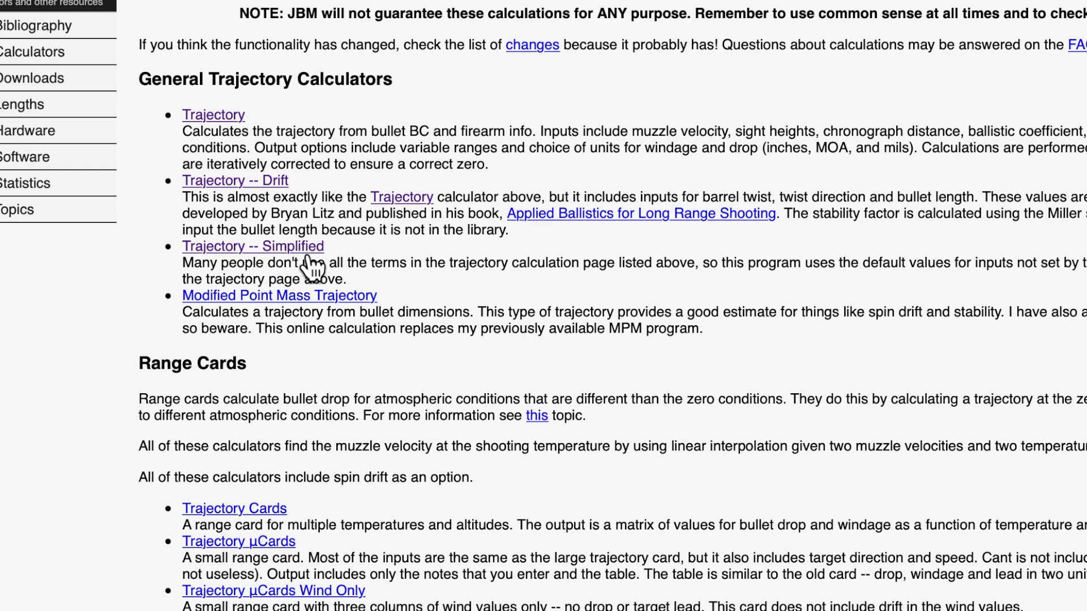
mouse_move(374, 132)
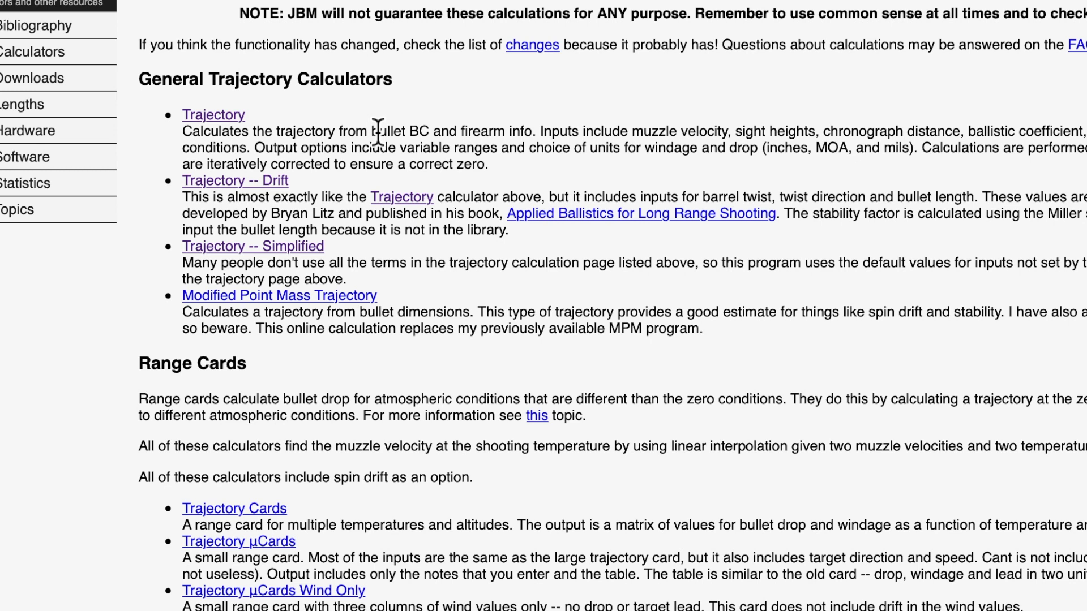
mouse_move(291, 201)
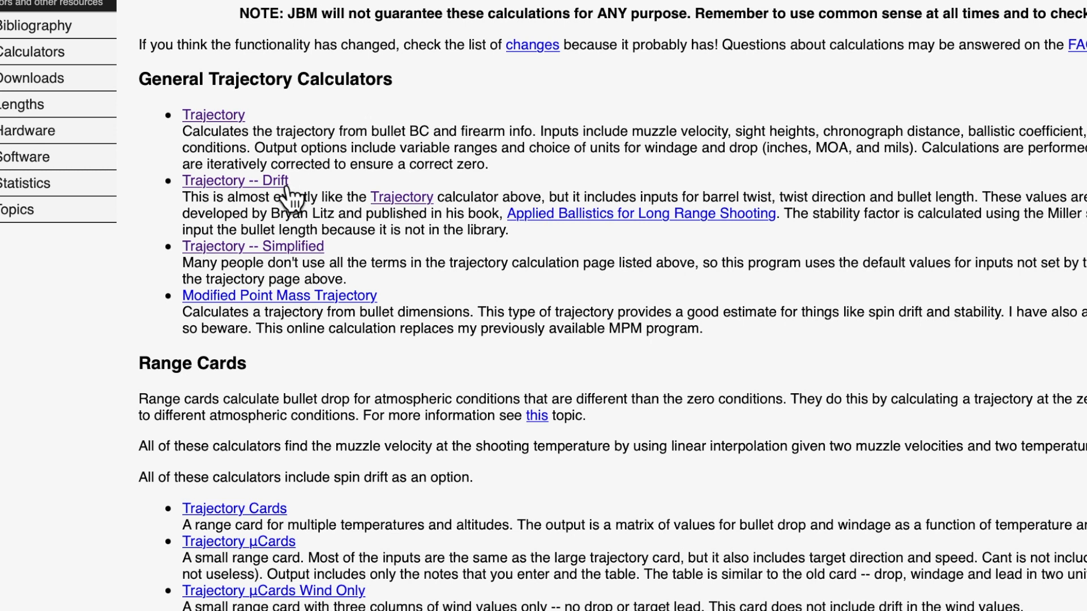
mouse_move(370, 196)
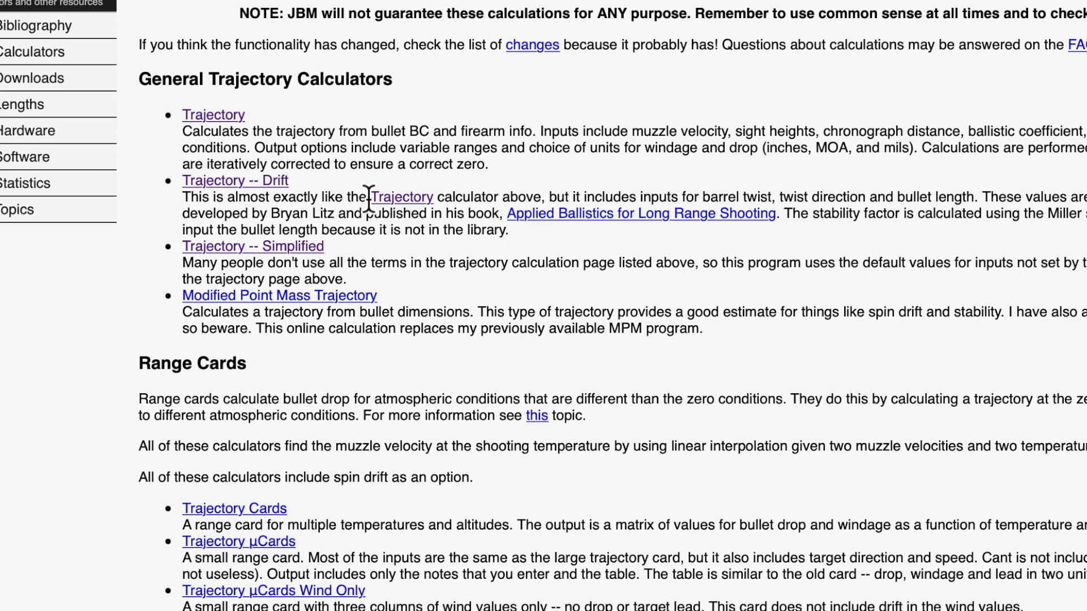
mouse_move(214, 114)
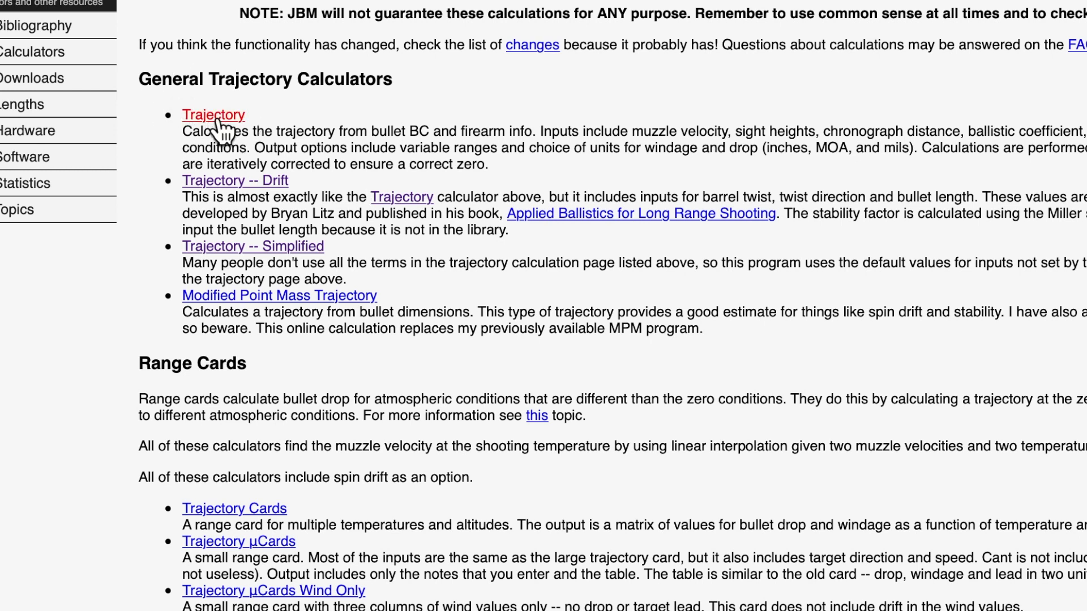
Open the Trajectory calculator and scroll down to its input form
click(213, 115)
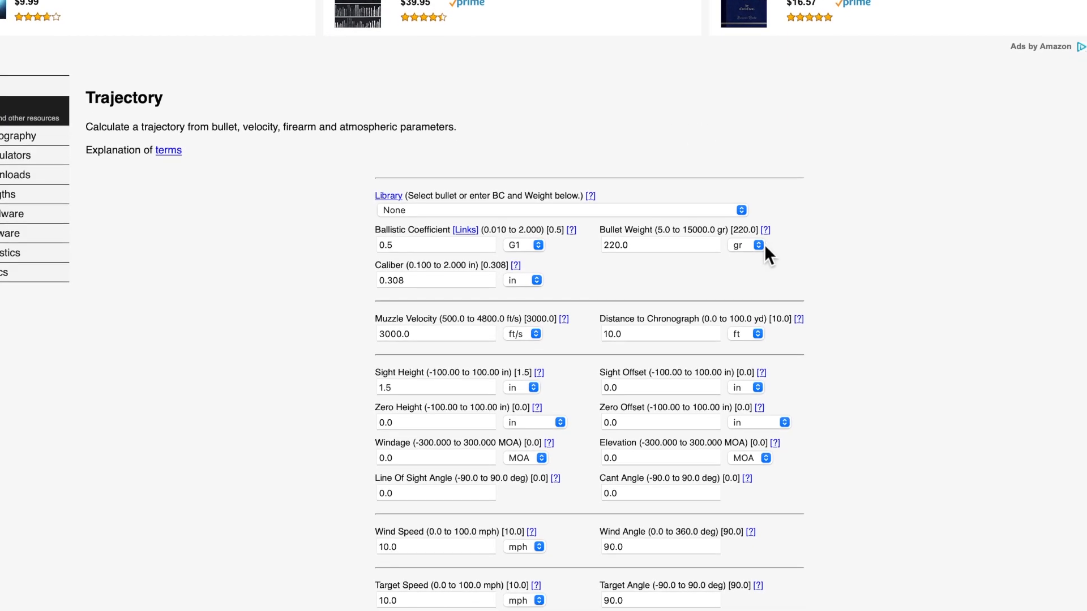
scroll(down, 3)
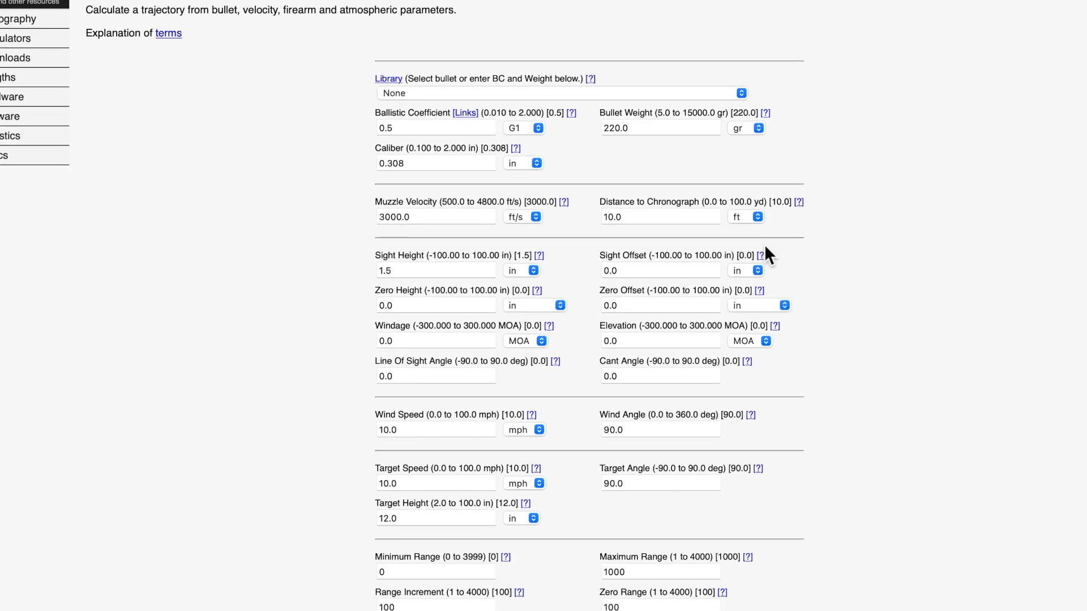
mouse_move(992, 305)
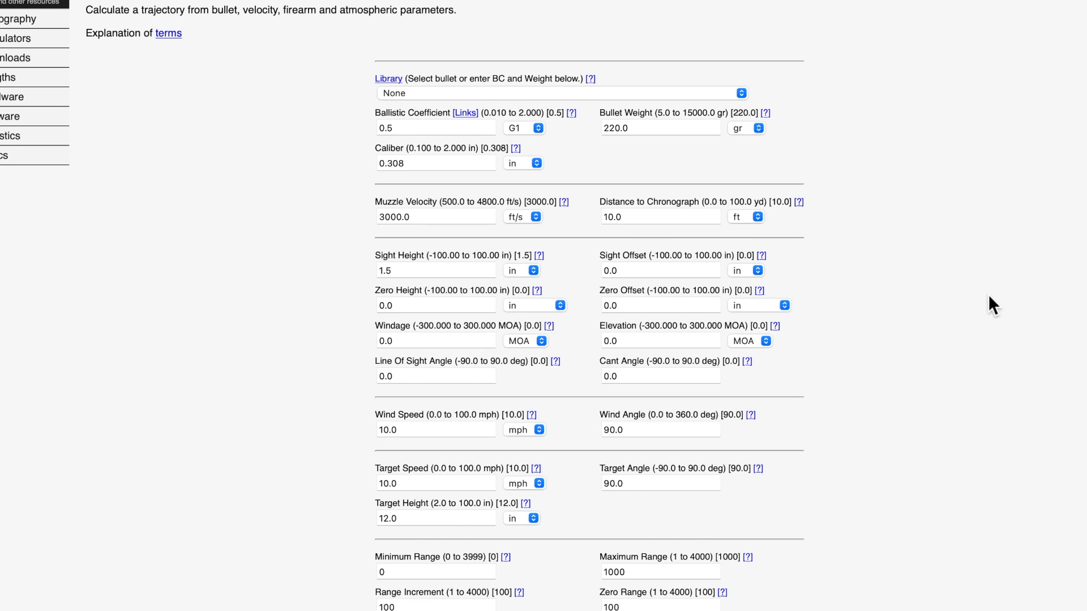
mouse_move(583, 64)
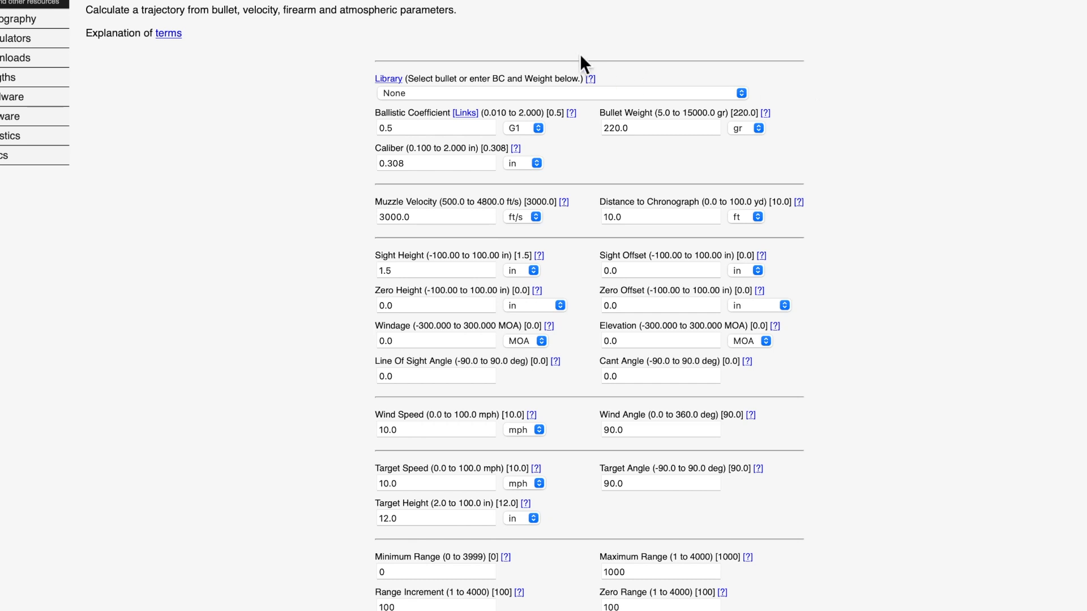
mouse_move(550, 103)
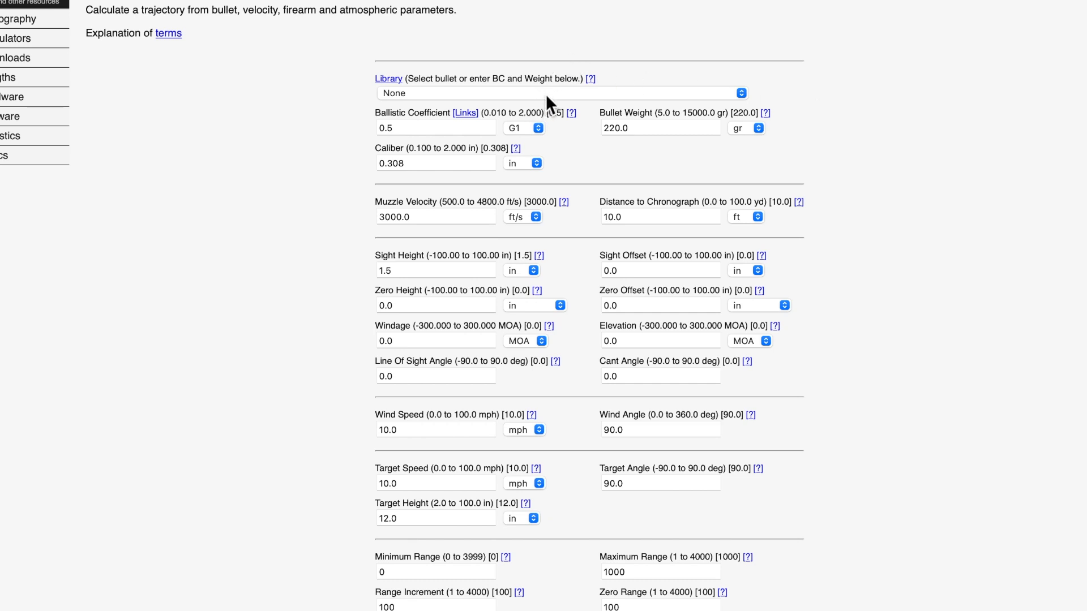
mouse_move(447, 105)
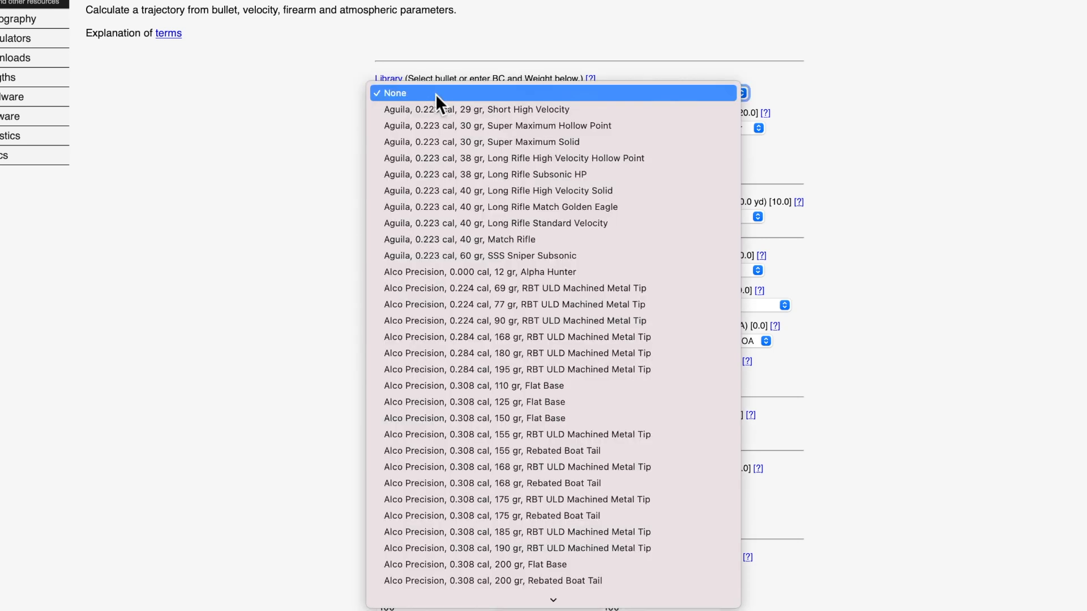
Pick 'Hornady, 0.224 cal, 75 gr, Boat Tail Hollow Point Match' from the bullet library
scroll(down, 3)
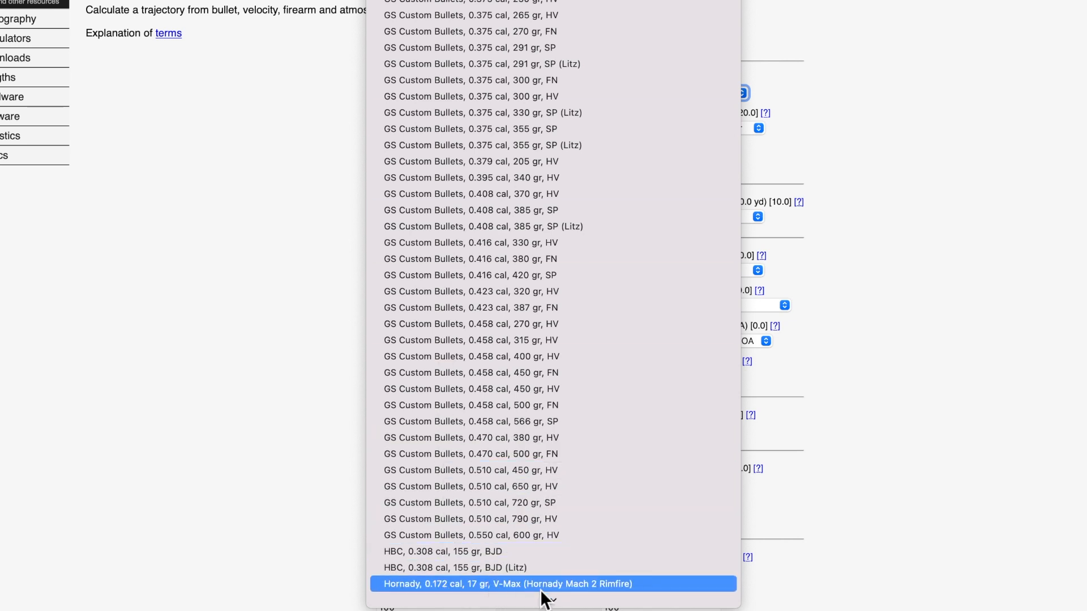
scroll(down, 3)
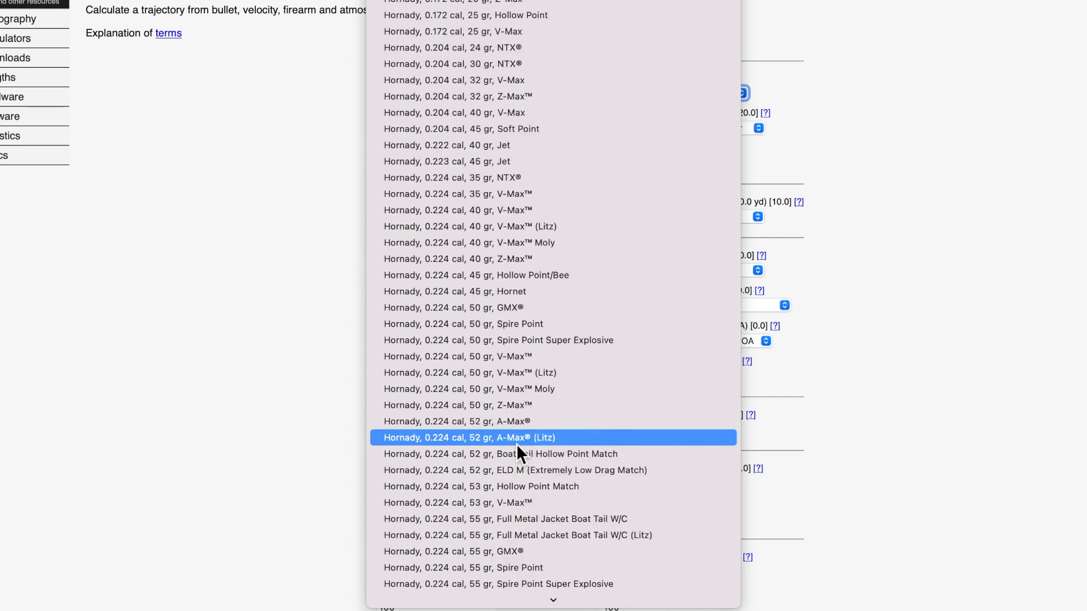
scroll(down, 3)
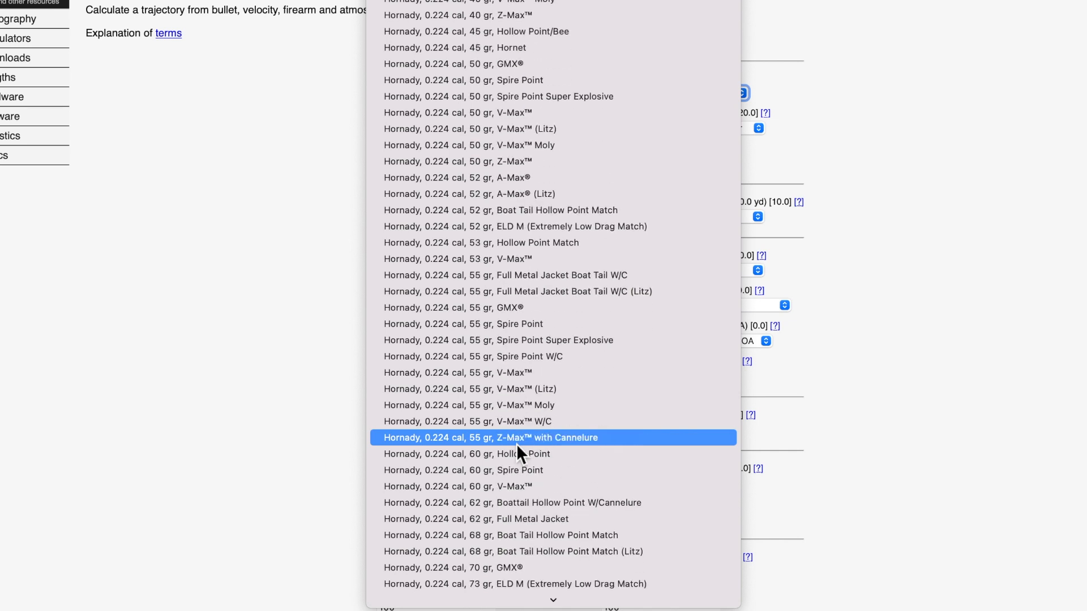
scroll(down, 3)
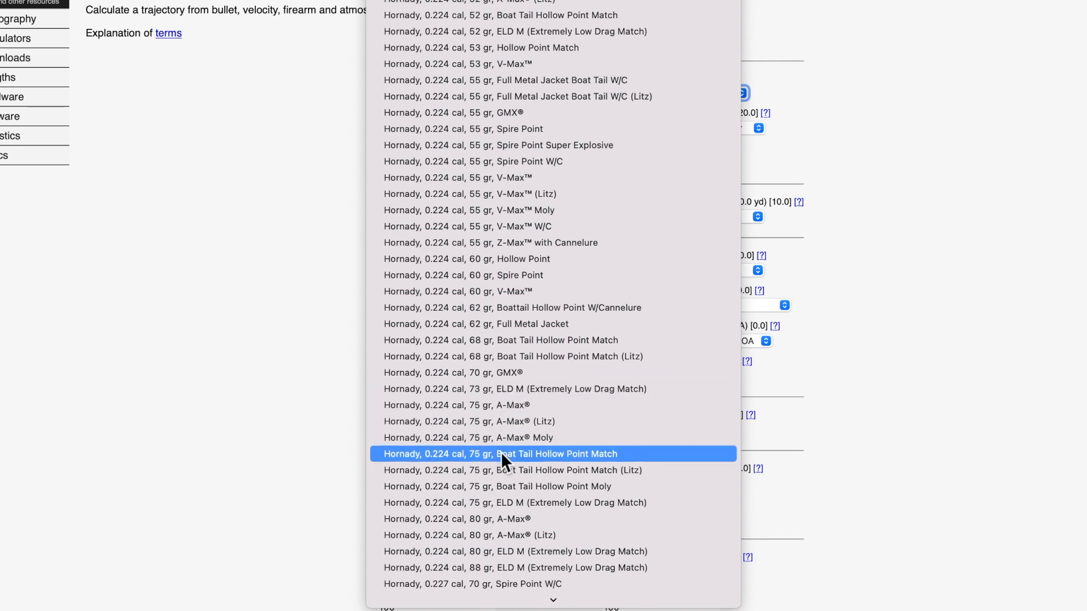
mouse_move(635, 459)
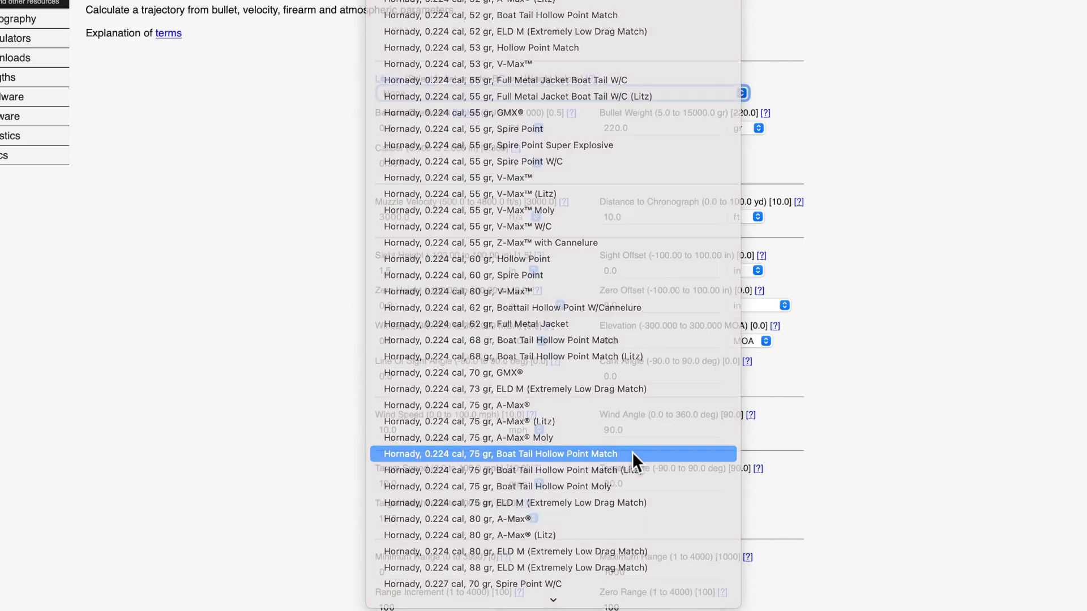
click(498, 454)
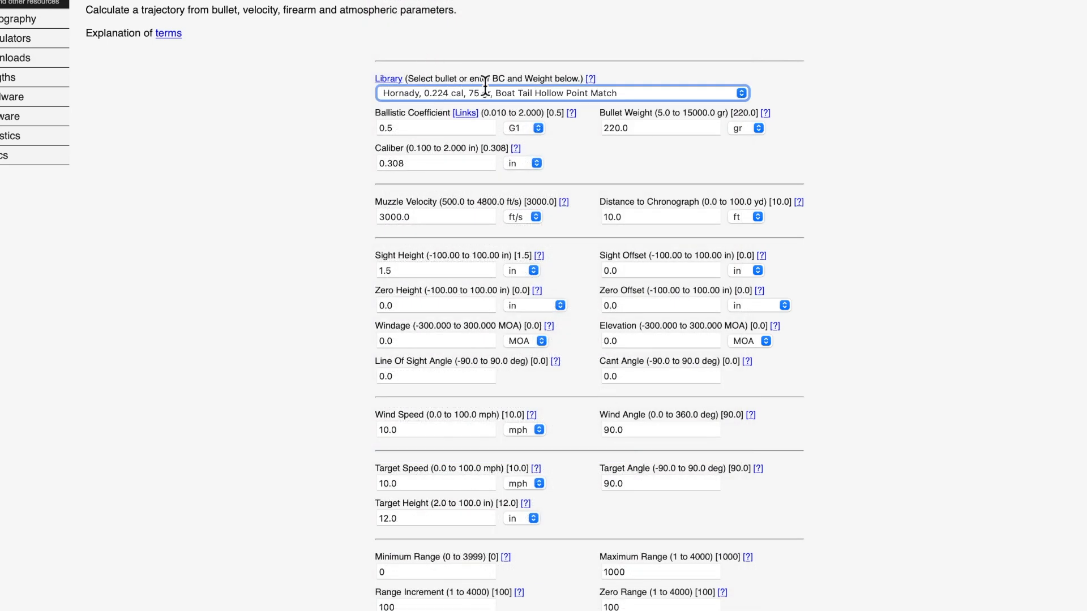
mouse_move(492, 101)
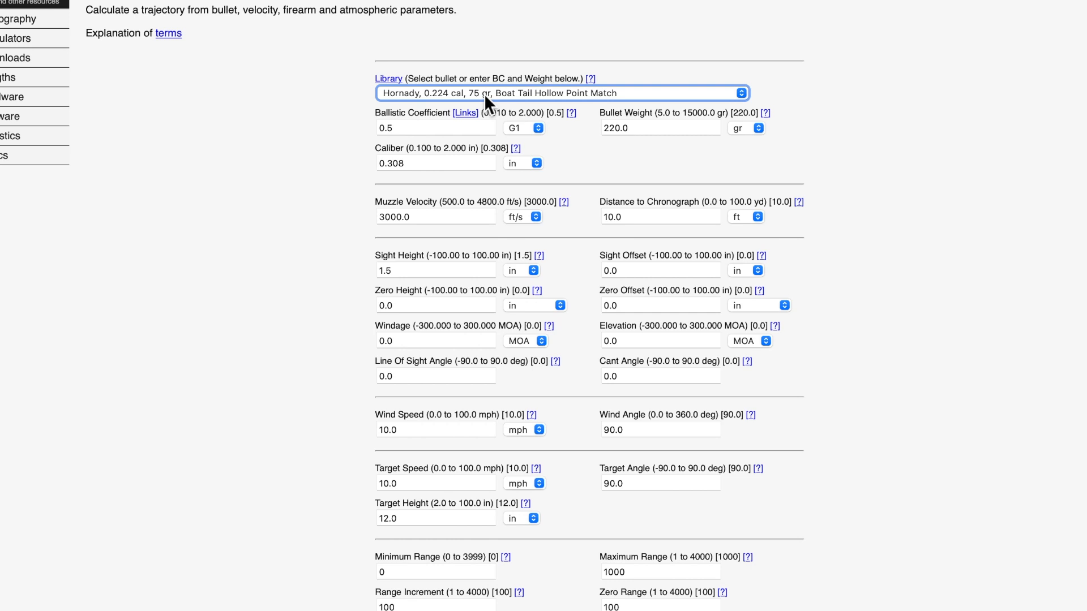
mouse_move(412, 132)
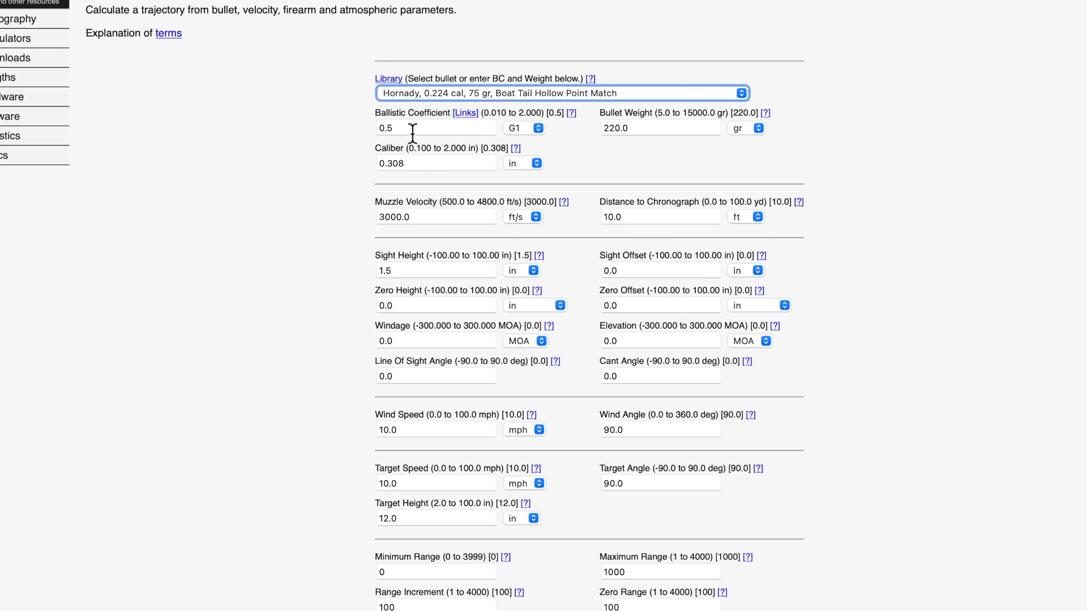
mouse_move(664, 161)
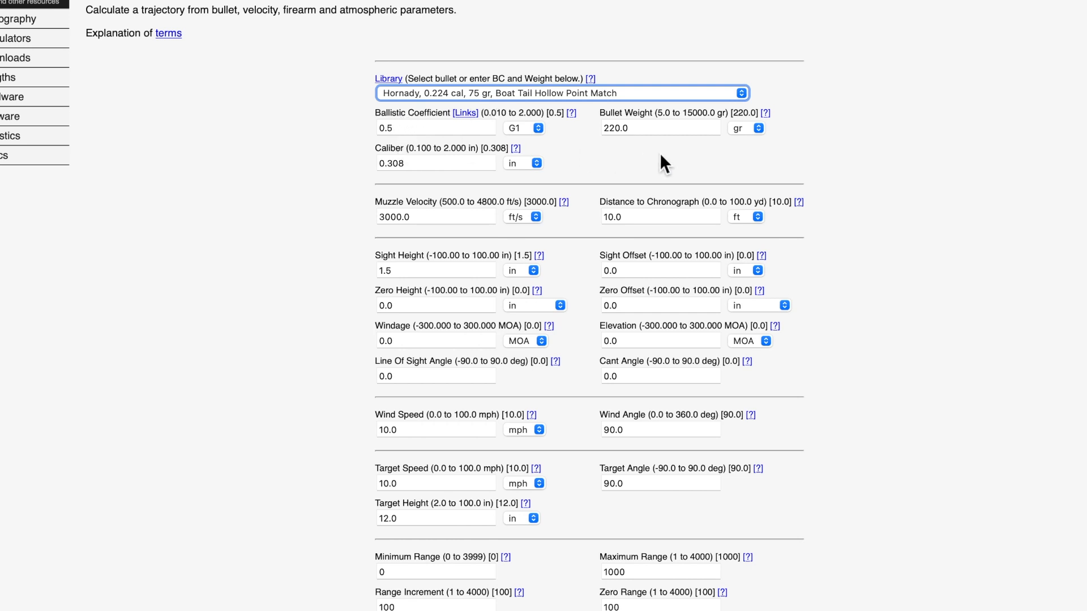
mouse_move(442, 157)
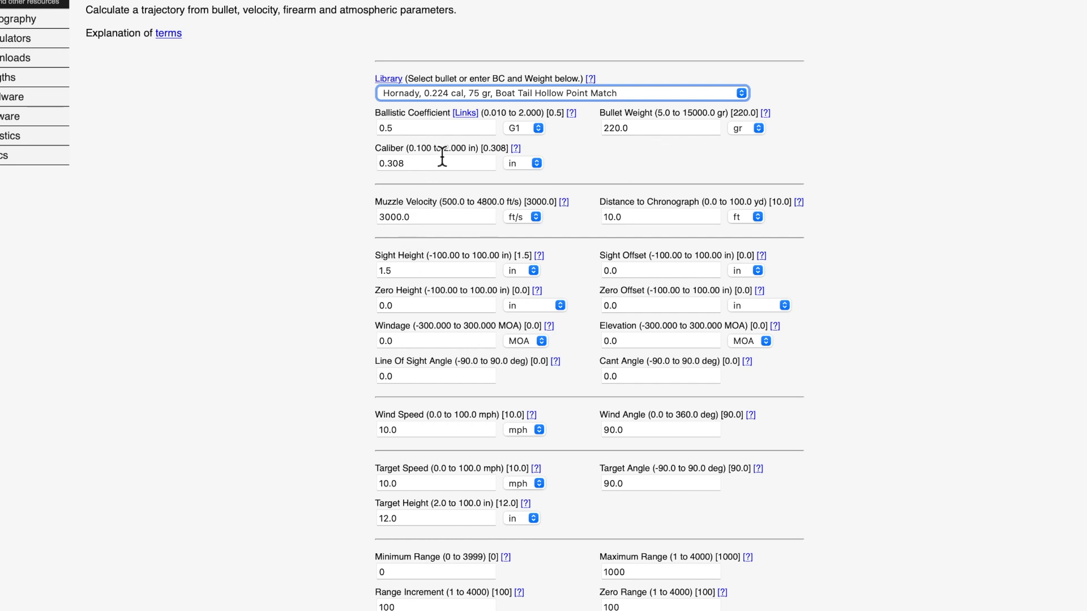
mouse_move(613, 176)
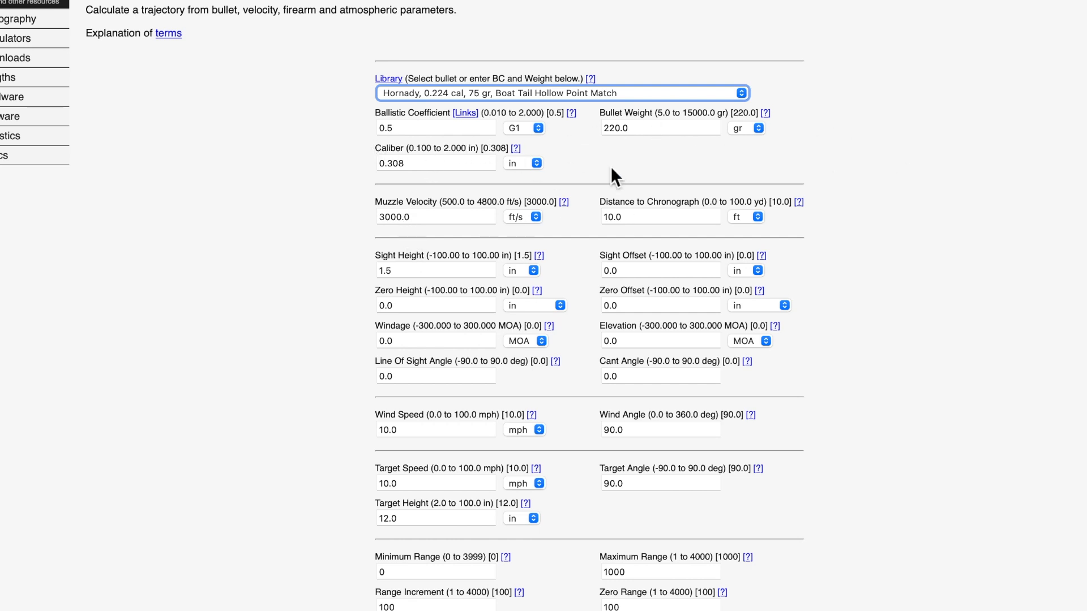
mouse_move(447, 212)
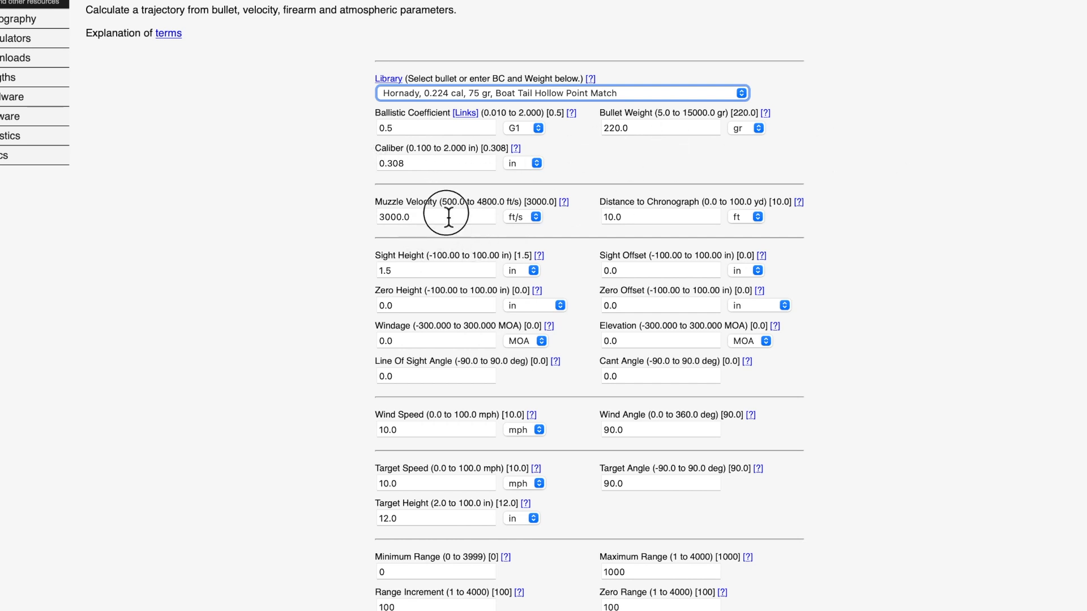
Enter muzzle velocity 2800.00 ft/s and chronograph distance 6.0 inches
click(435, 216)
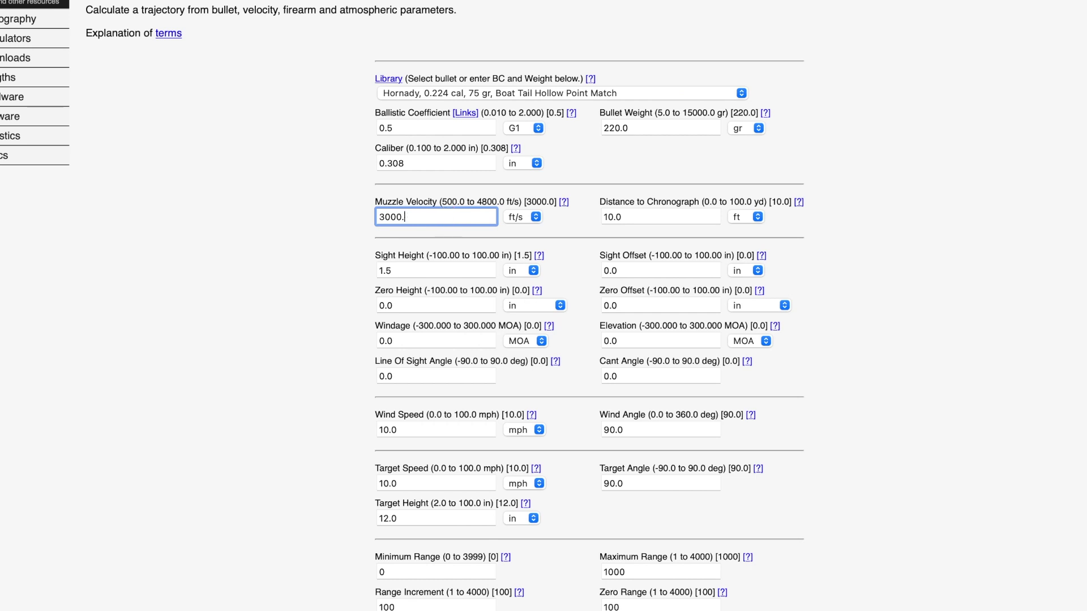
text(2)
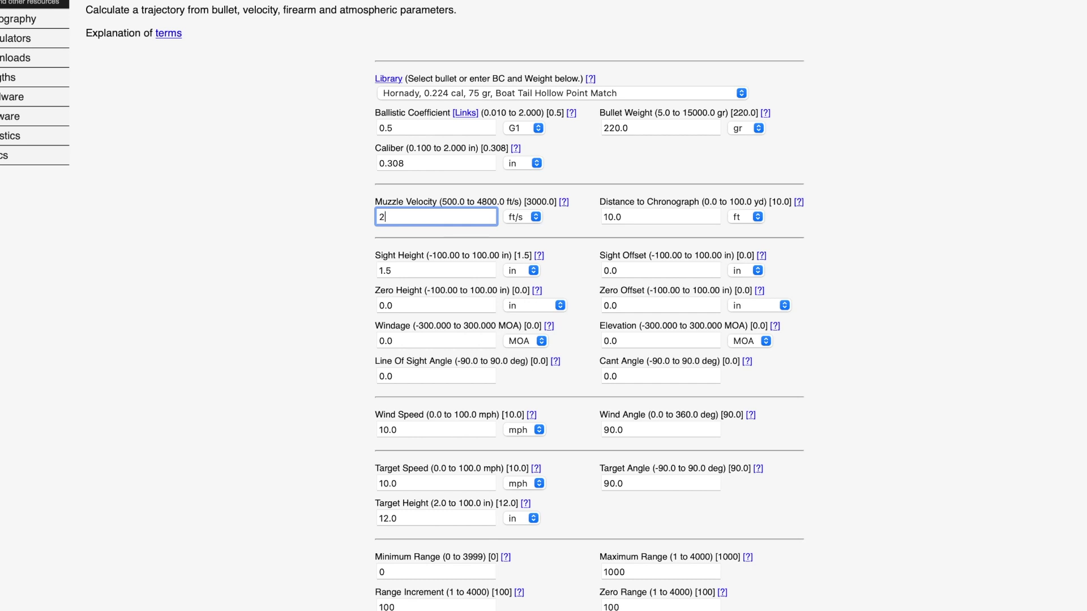
text(800.)
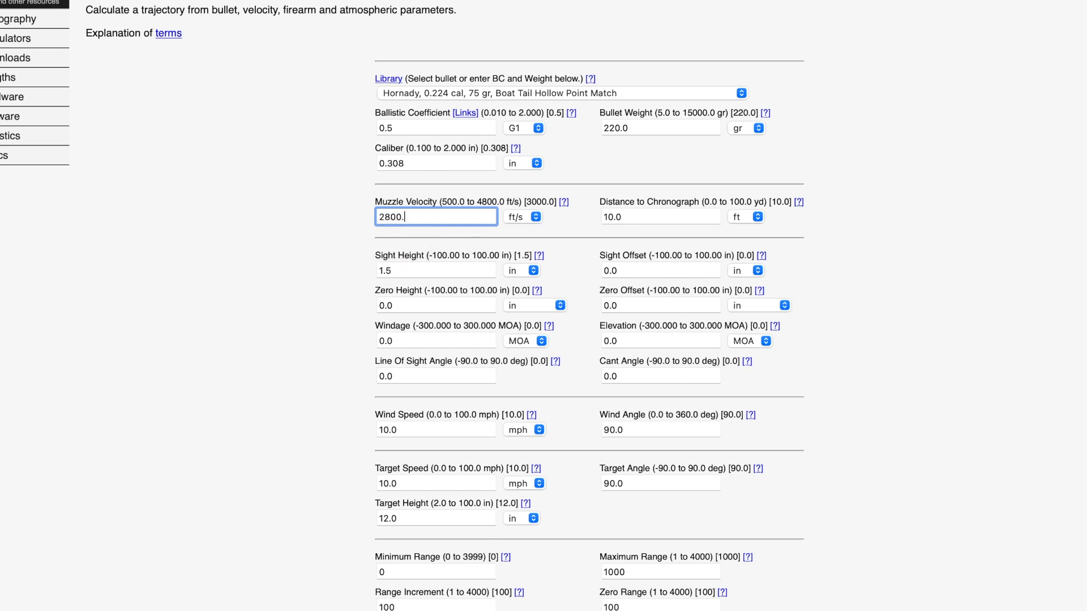
text(00)
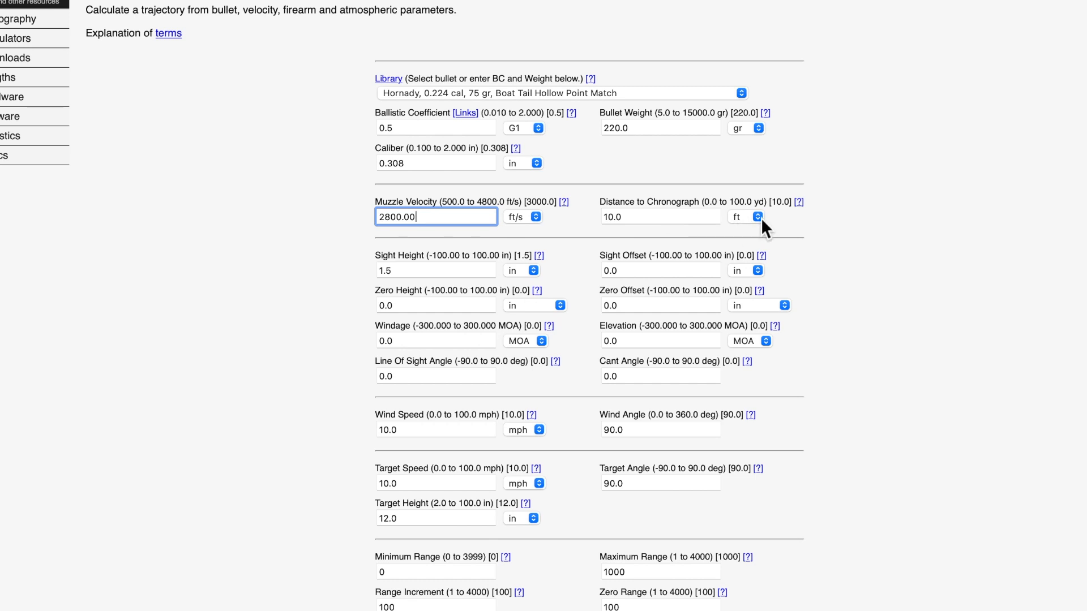
click(754, 216)
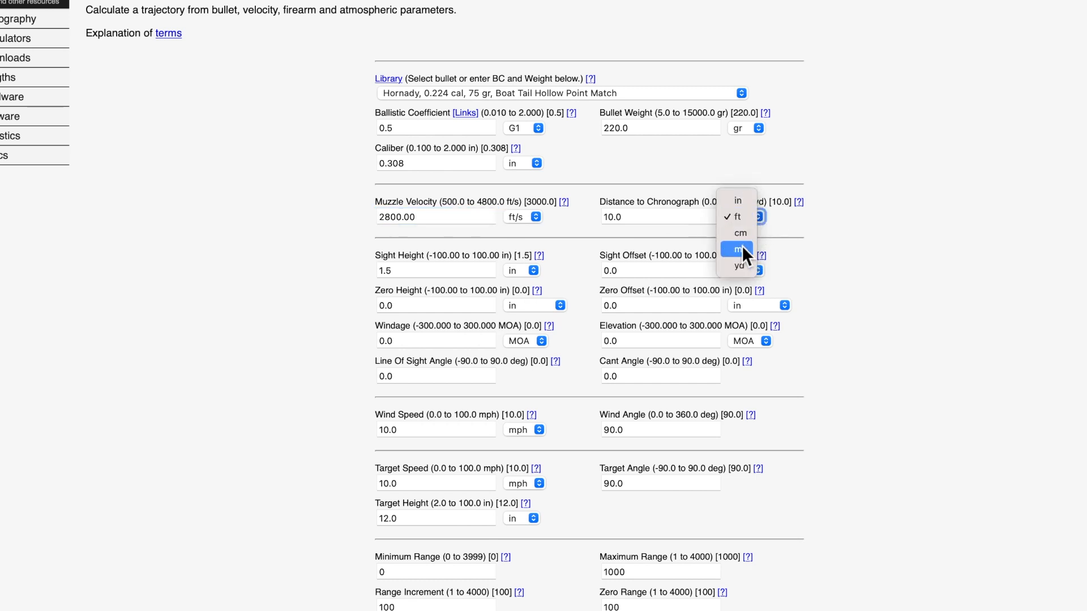
mouse_move(738, 216)
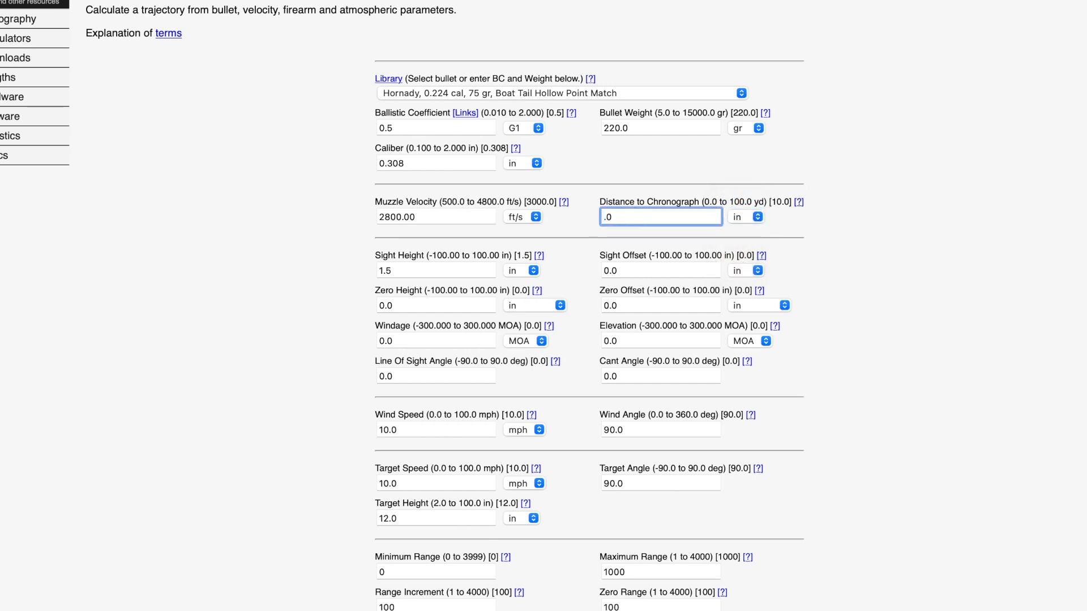
text(6.0)
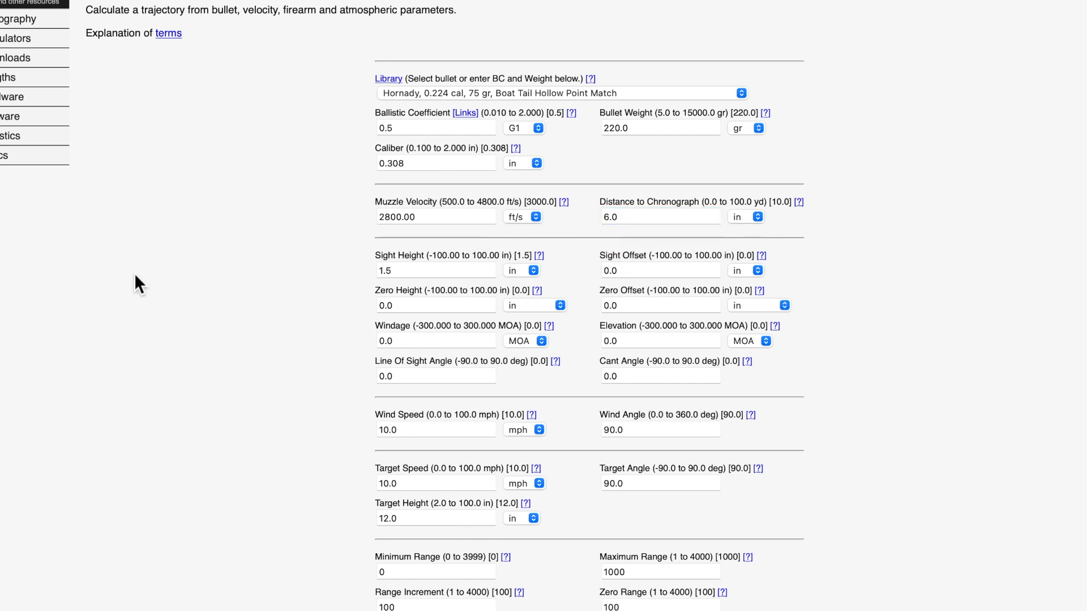
click(435, 270)
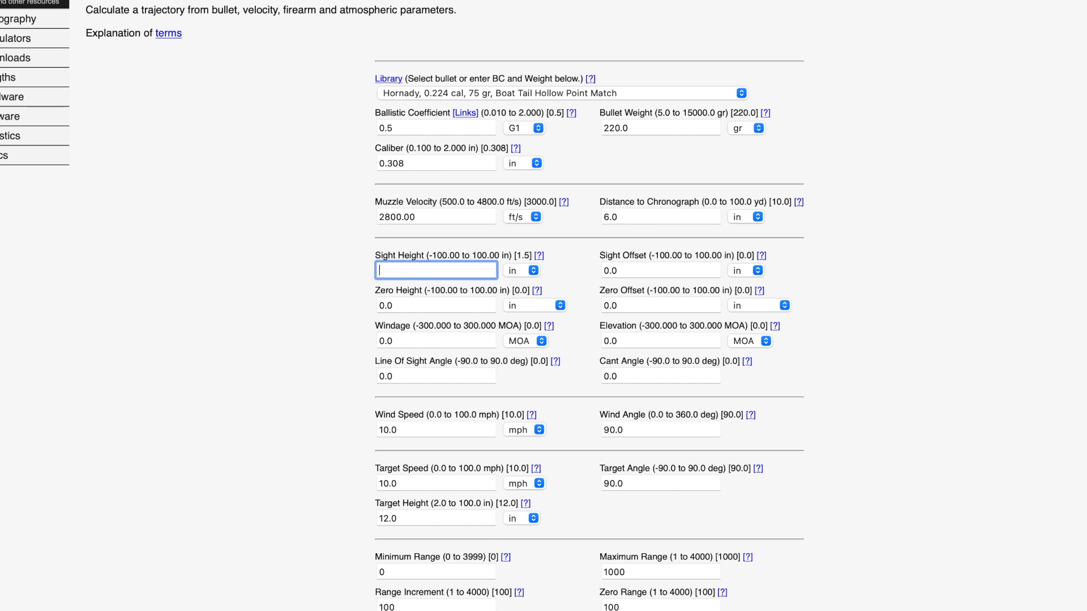
Enter a sight height of 2.7 inches, then scroll down to the range fields
text(2.7)
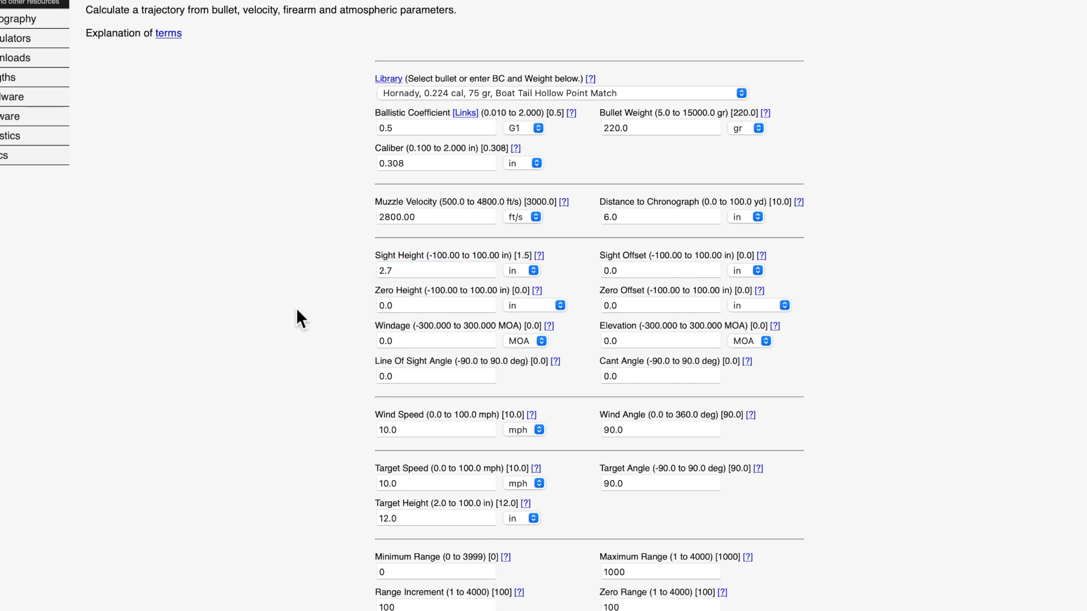
mouse_move(466, 305)
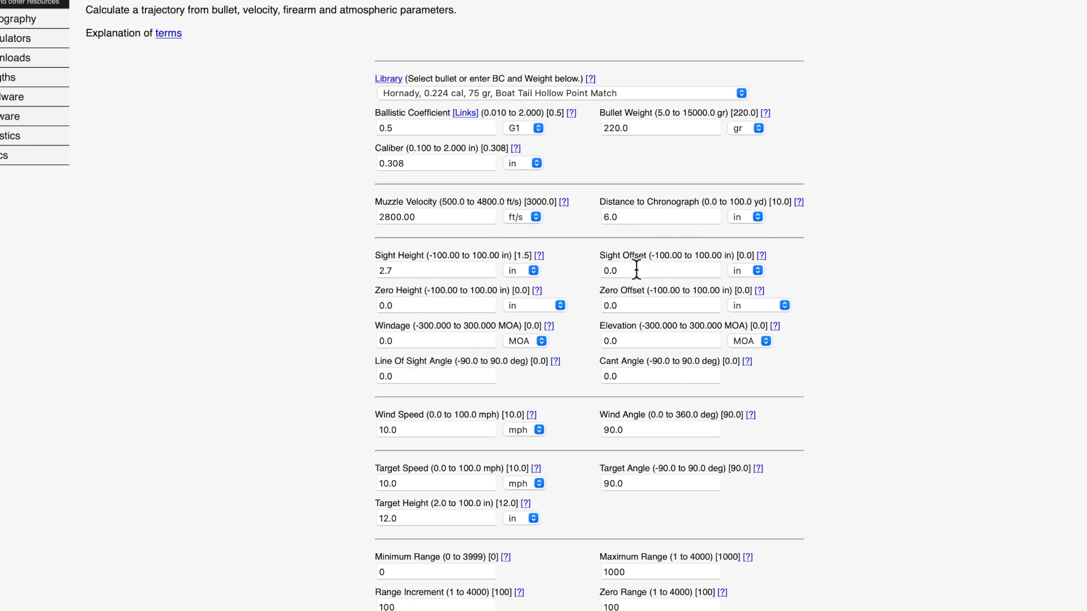
mouse_move(578, 365)
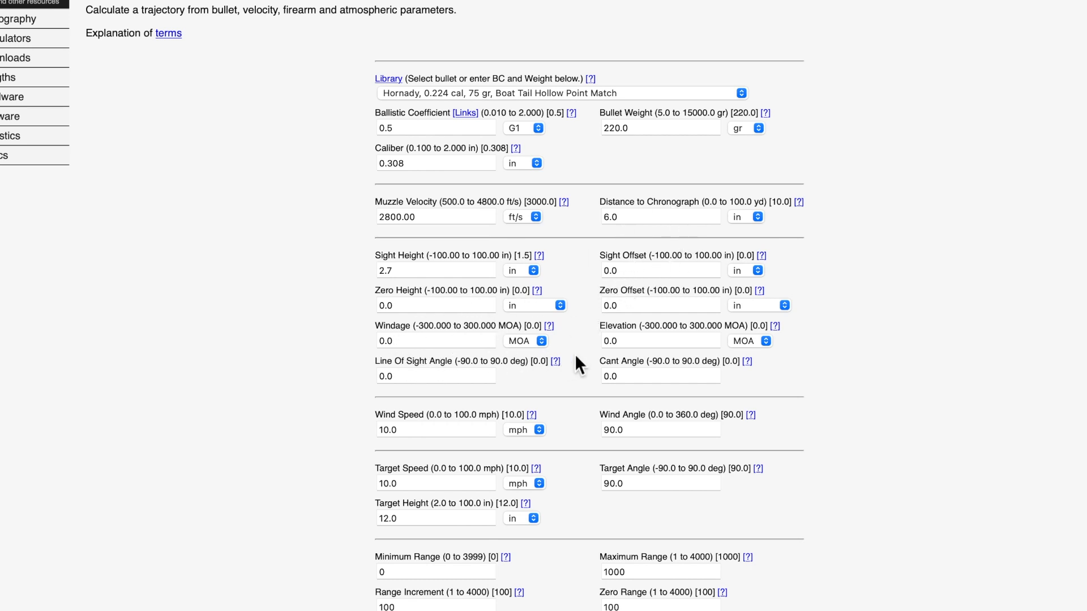
scroll(down, 3)
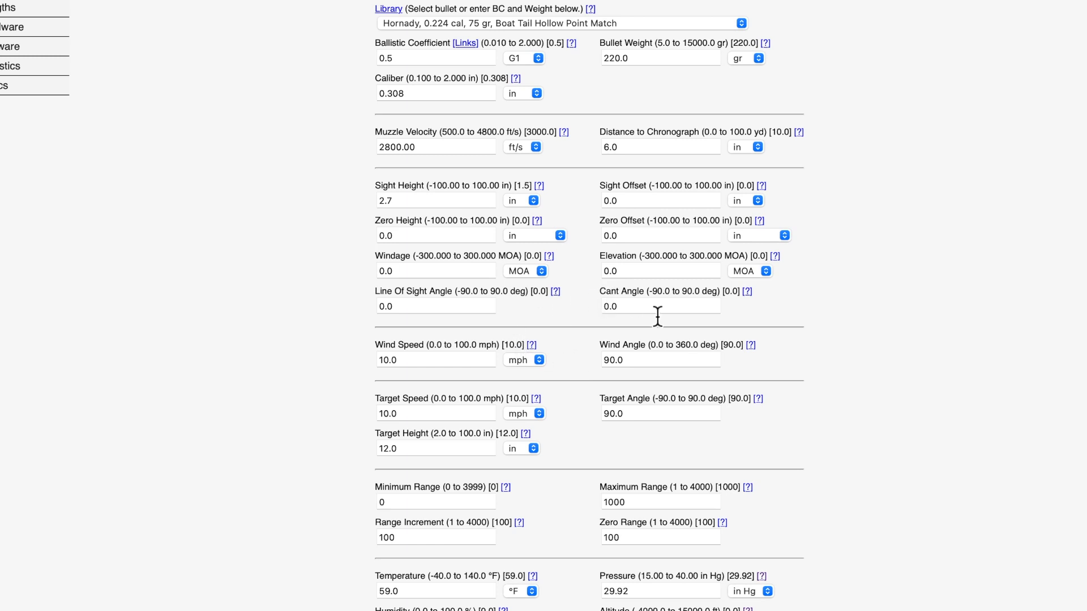
scroll(down, 3)
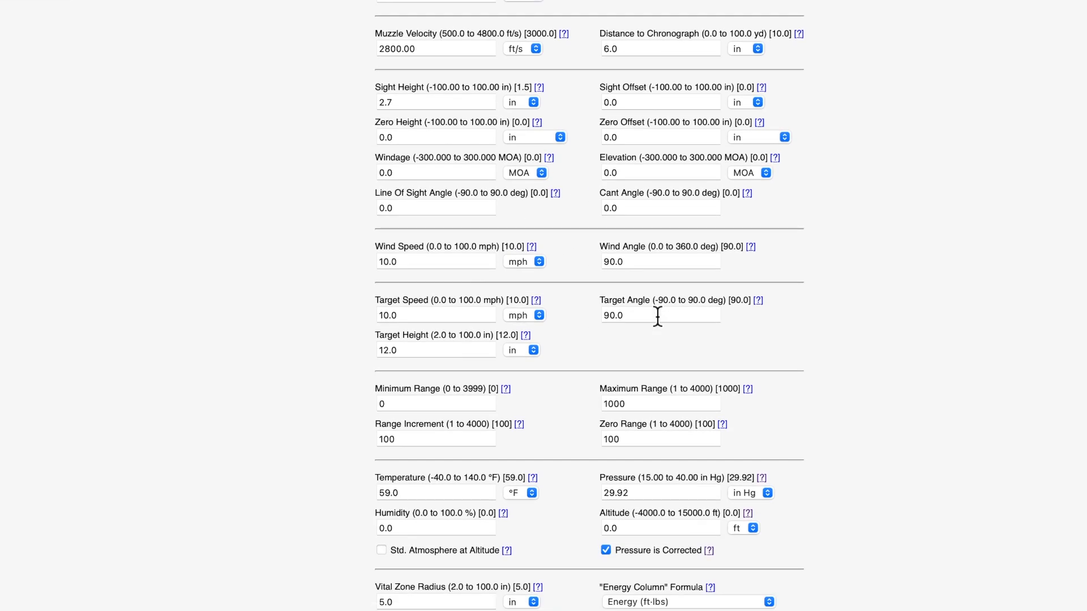
mouse_move(426, 283)
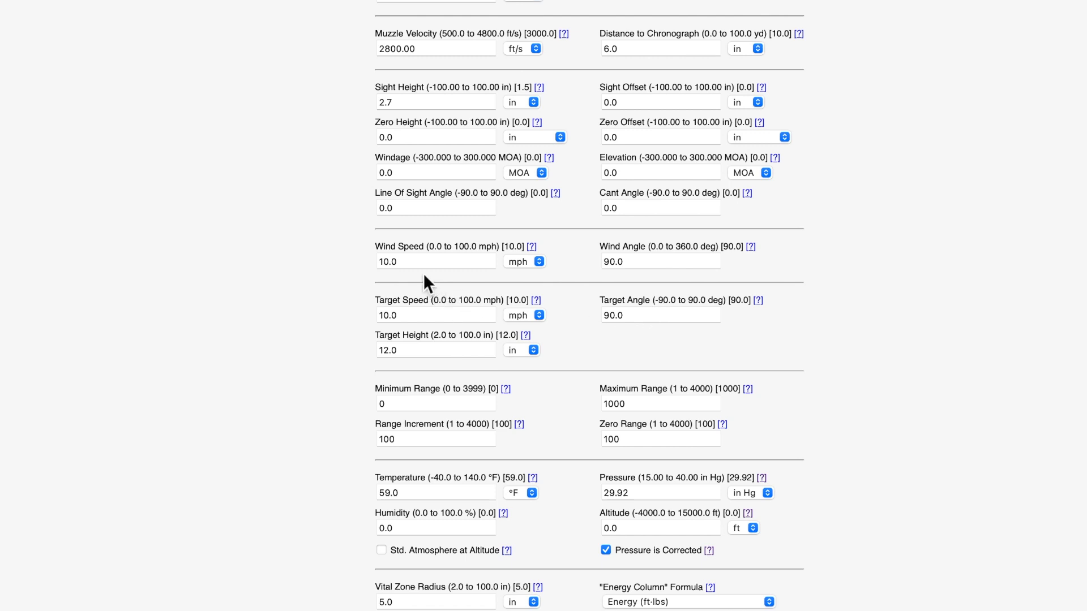
scroll(down, 3)
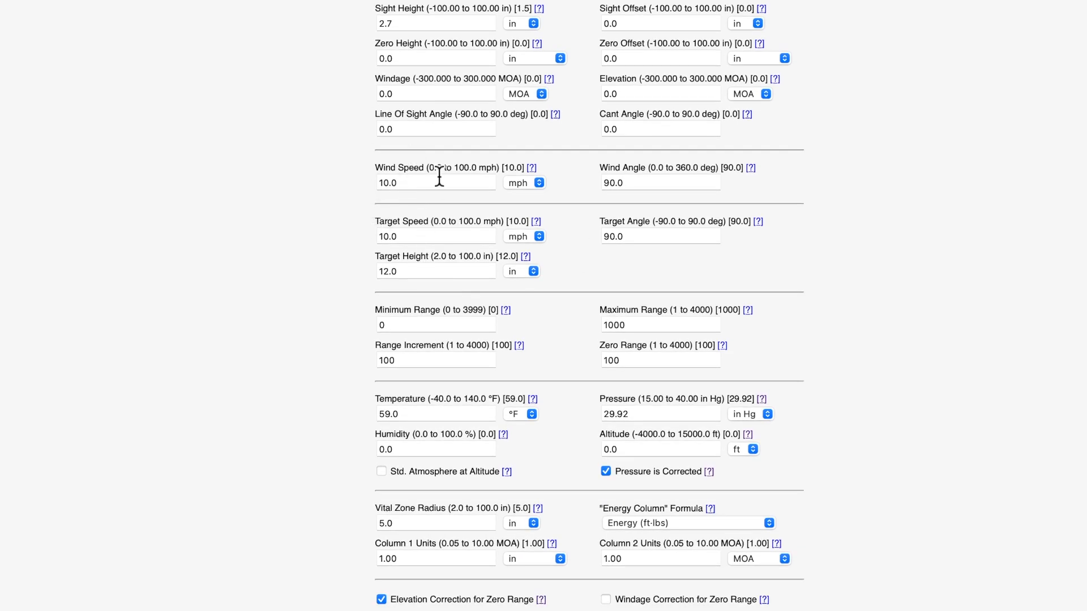
mouse_move(620, 191)
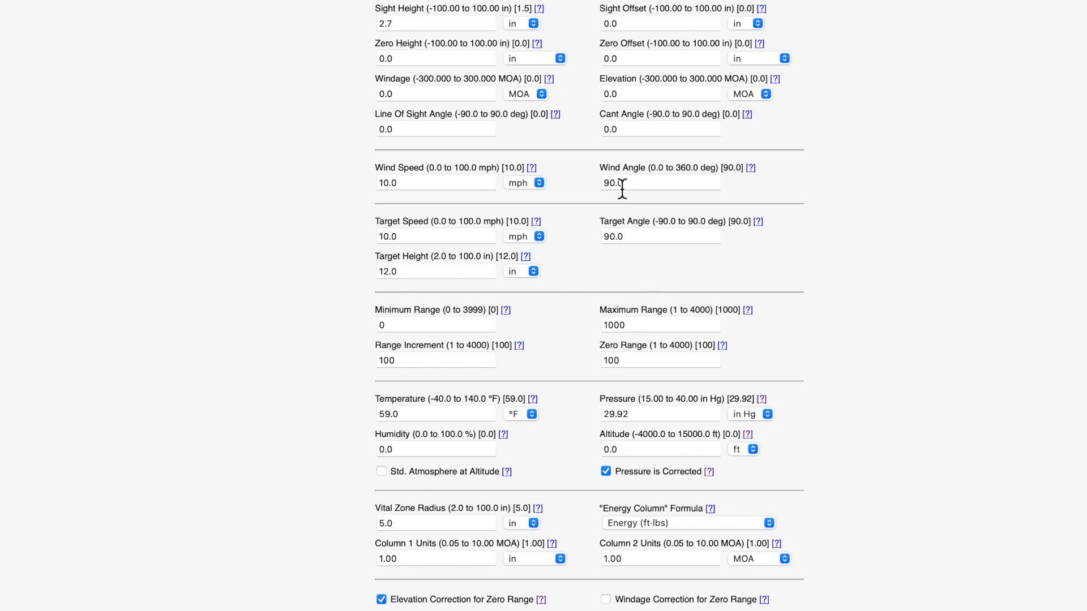
mouse_move(756, 185)
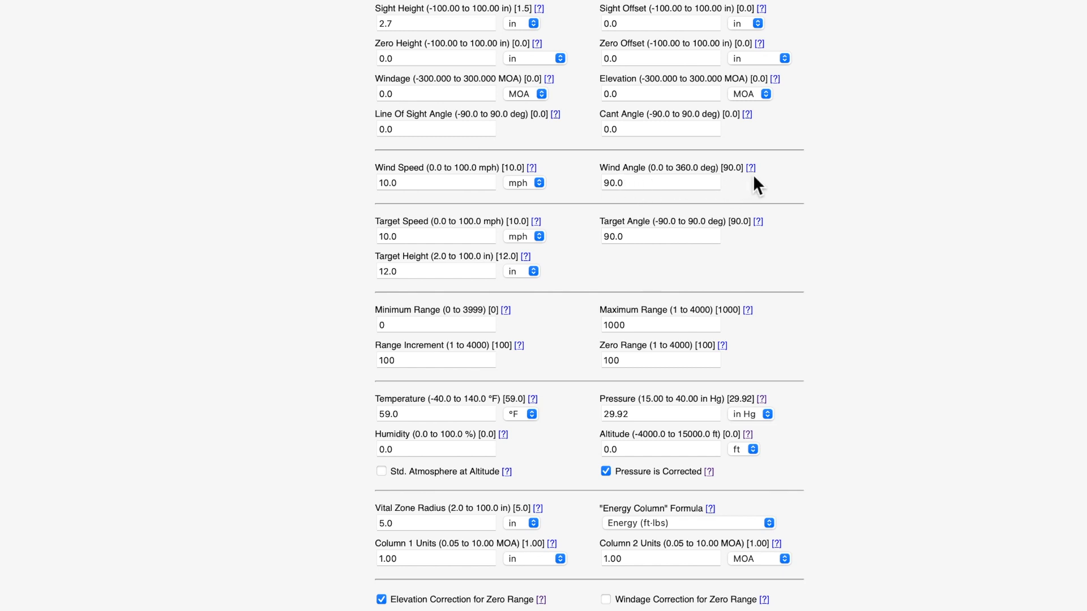
mouse_move(760, 189)
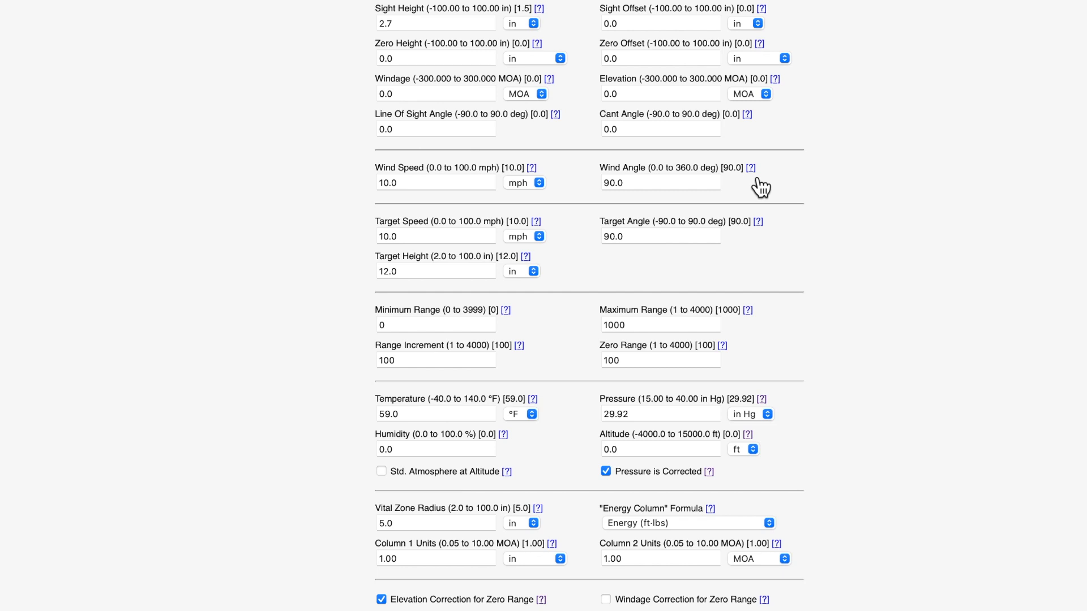
mouse_move(760, 177)
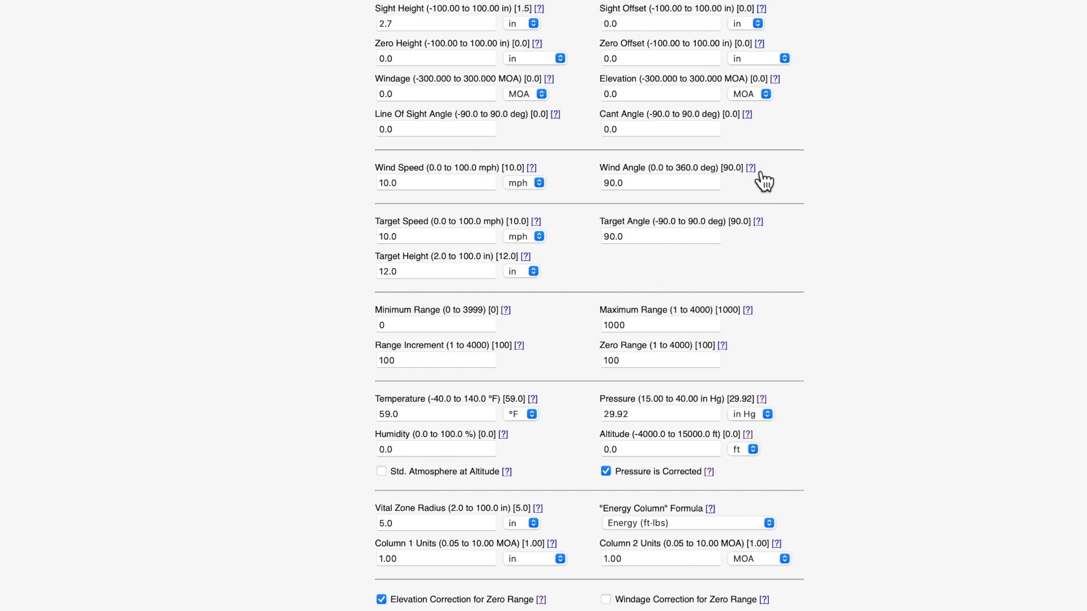
mouse_move(760, 188)
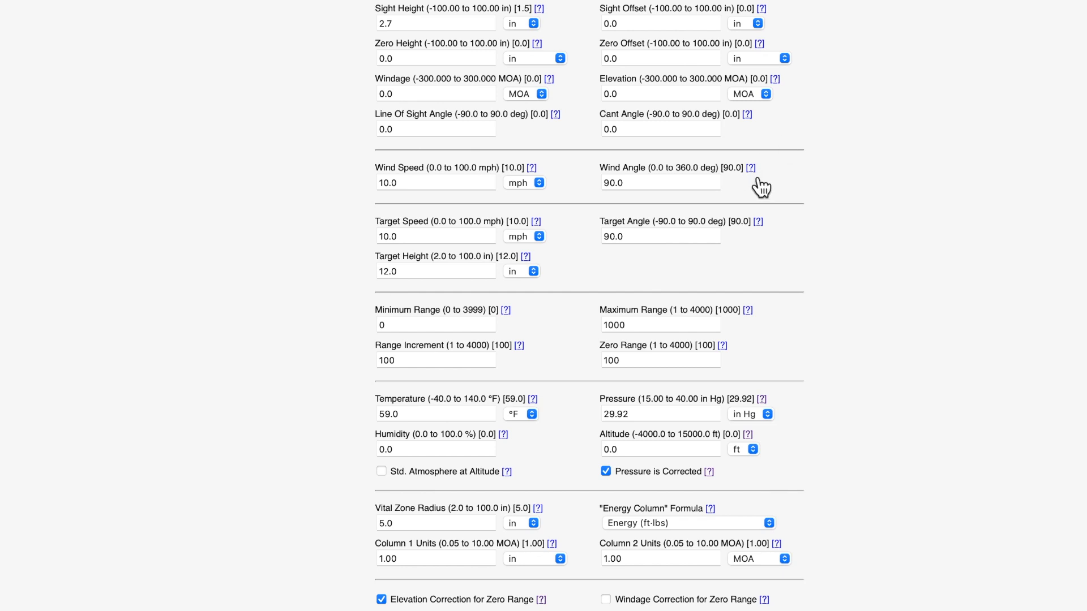
mouse_move(589, 249)
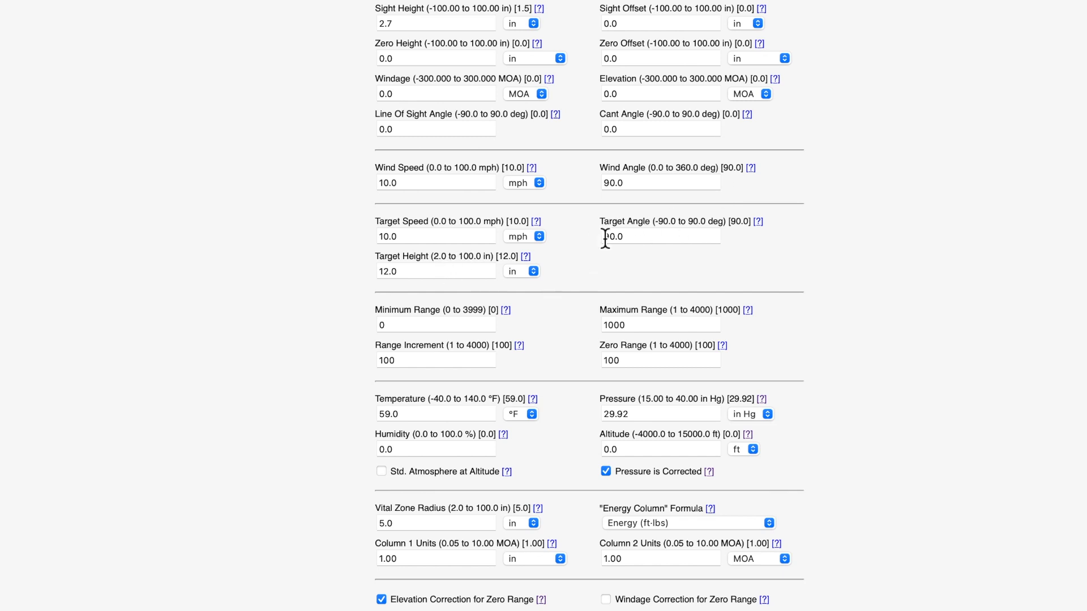
scroll(down, 3)
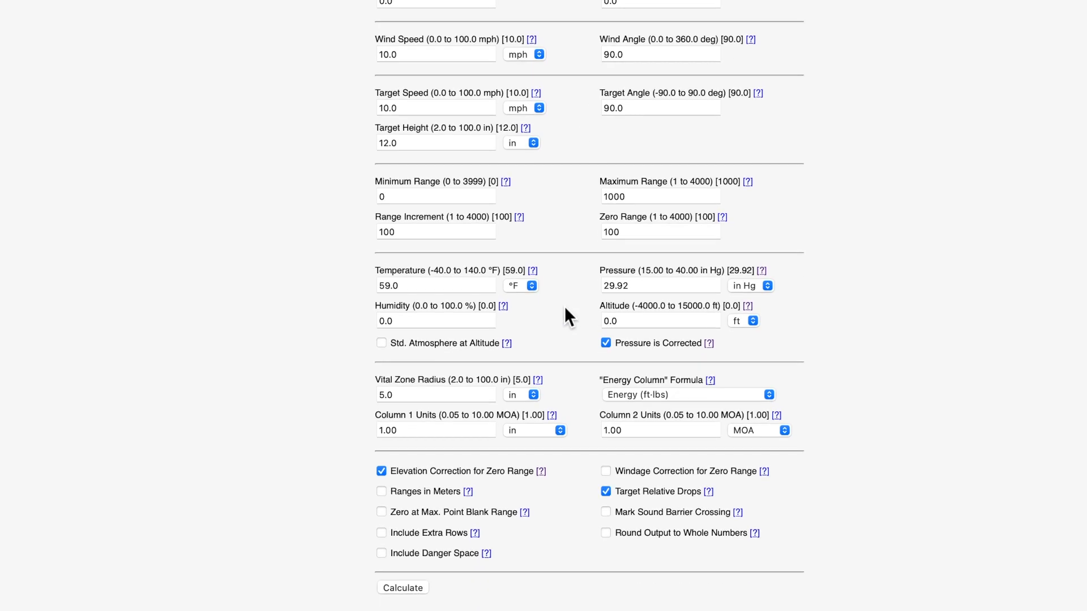
Set minimum range 566, maximum range 567, increment 1, and zero range 50
click(436, 197)
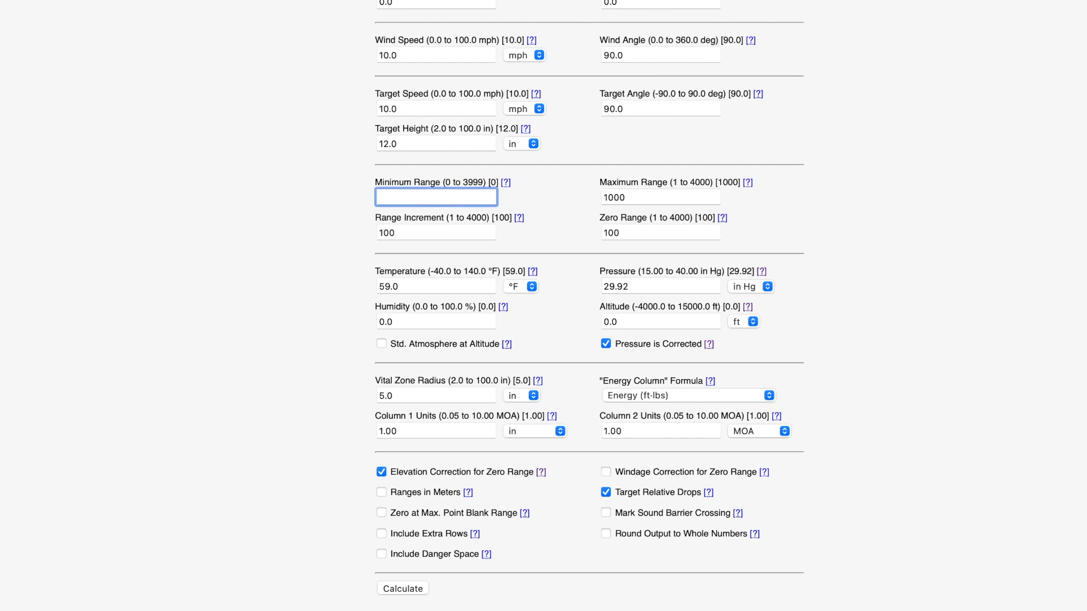
text(566)
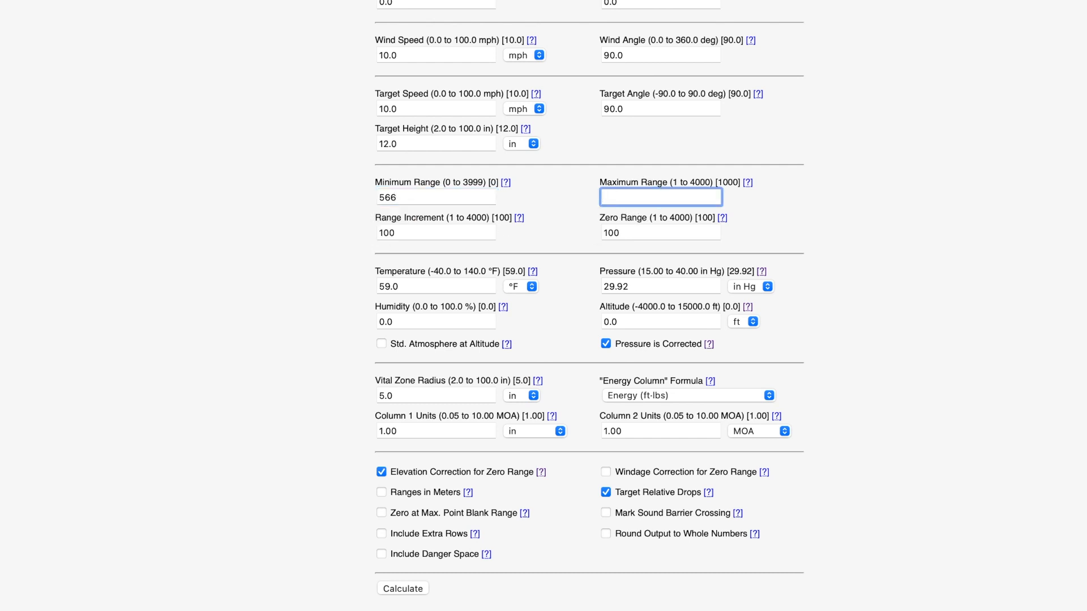
text(567)
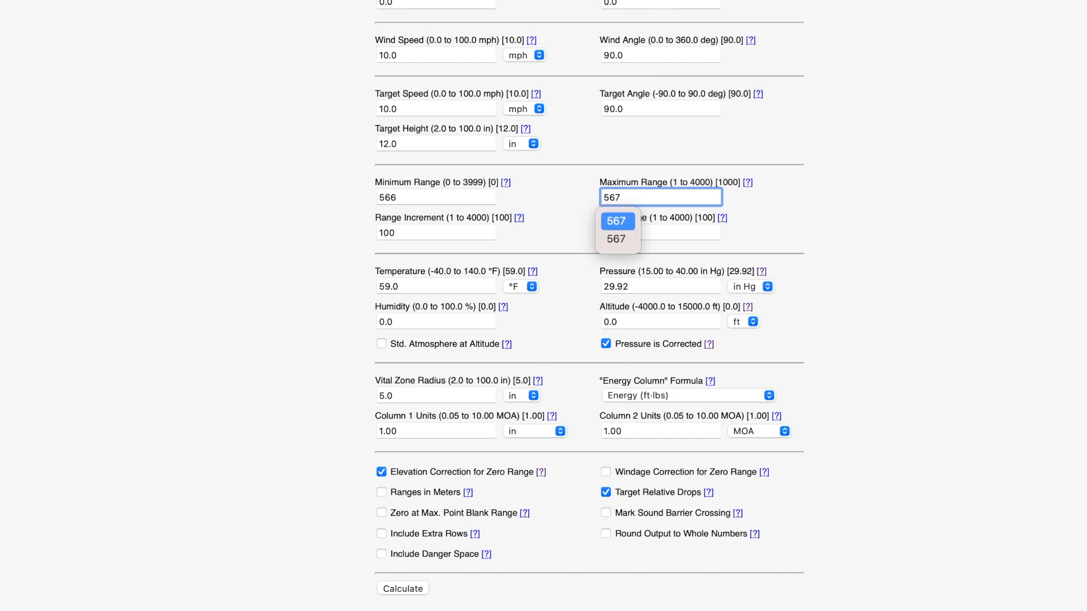
click(435, 232)
text(1)
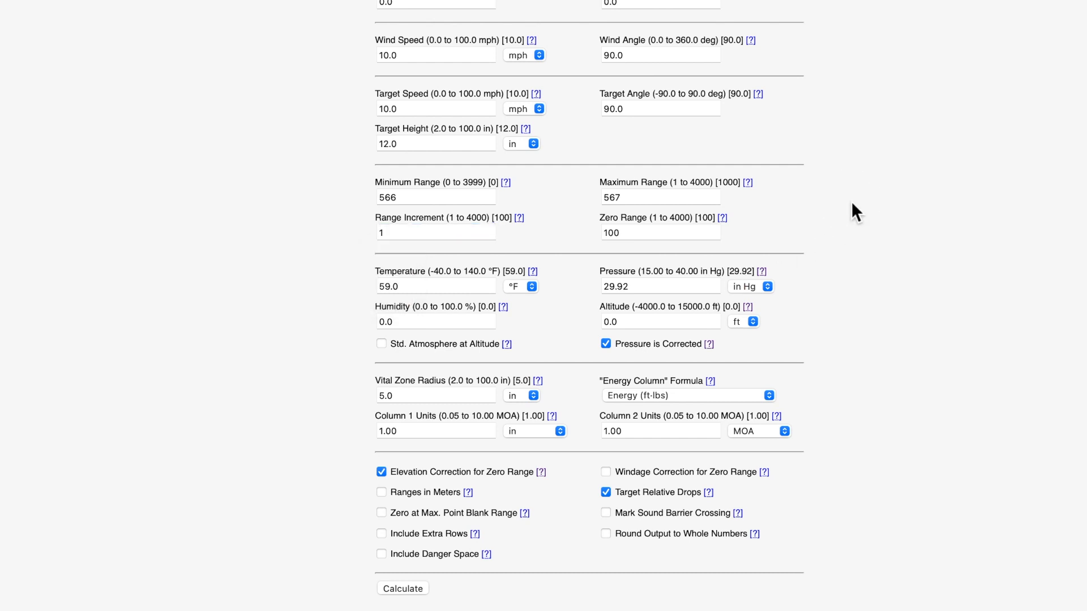
triple_click(660, 232)
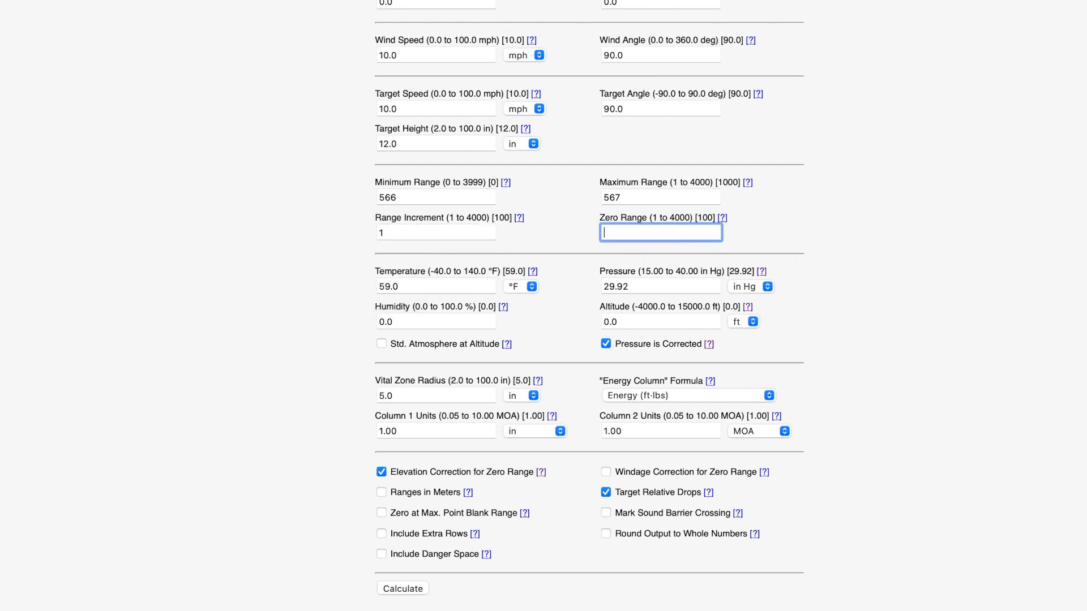
text(50)
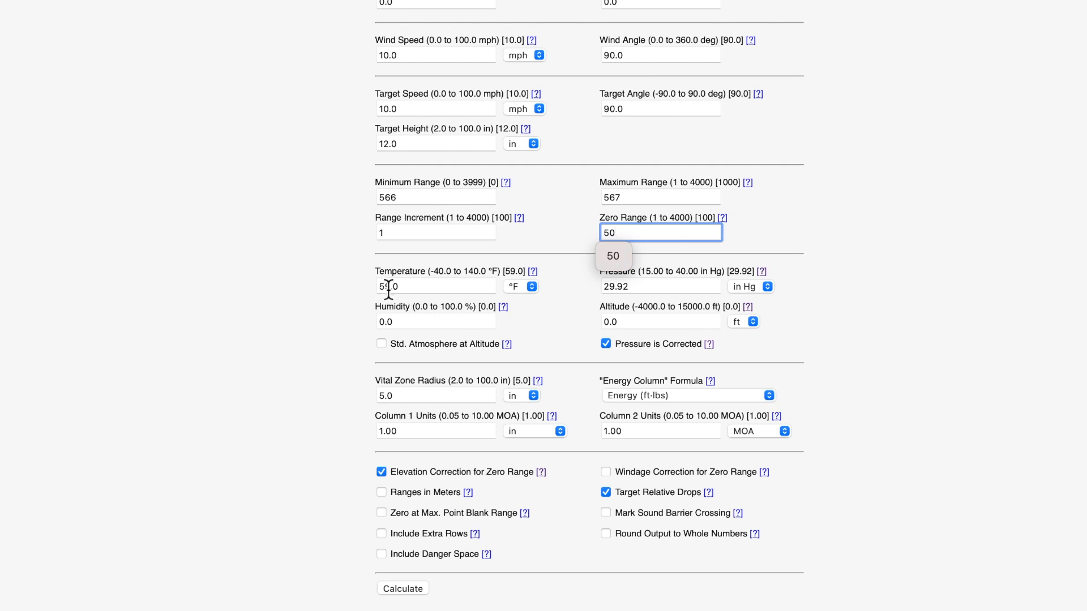
Enter 70.0 °F for temperature and uncheck 'Pressure is Corrected'
click(436, 287)
text(7)
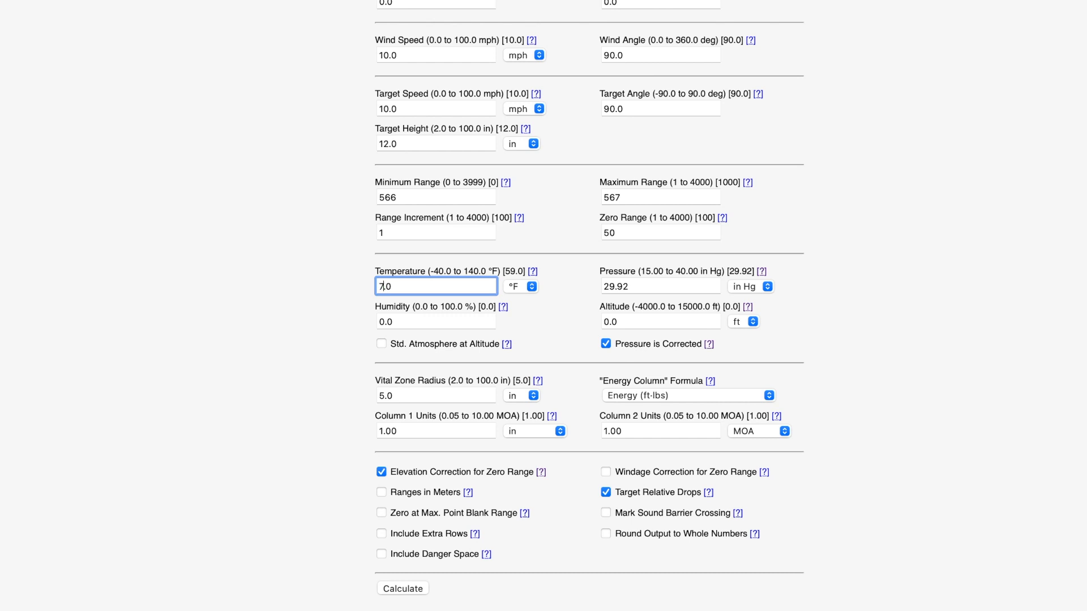
text(-)
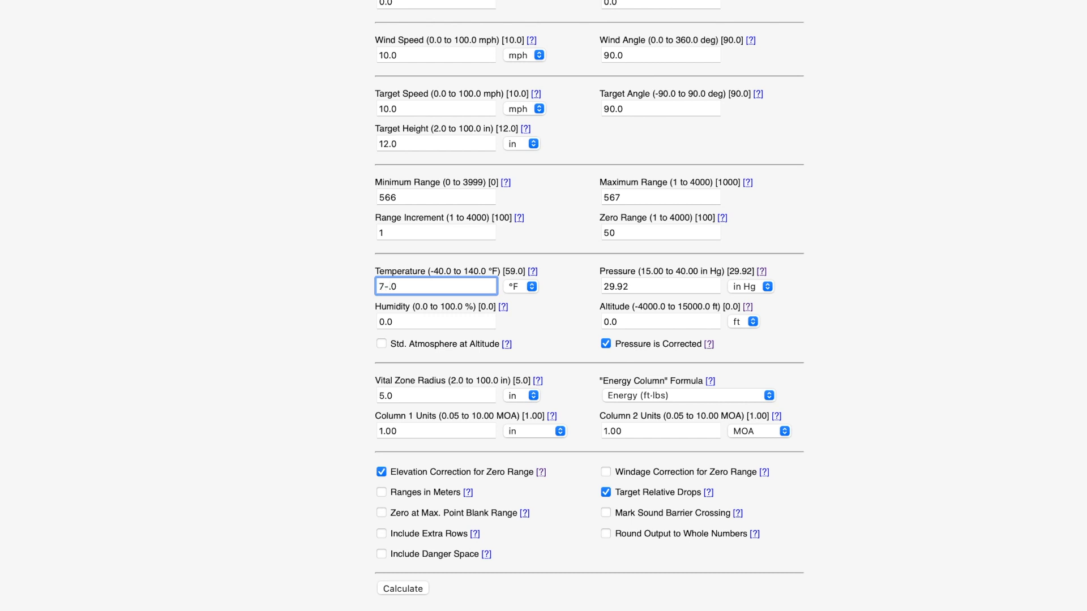
text(70.0)
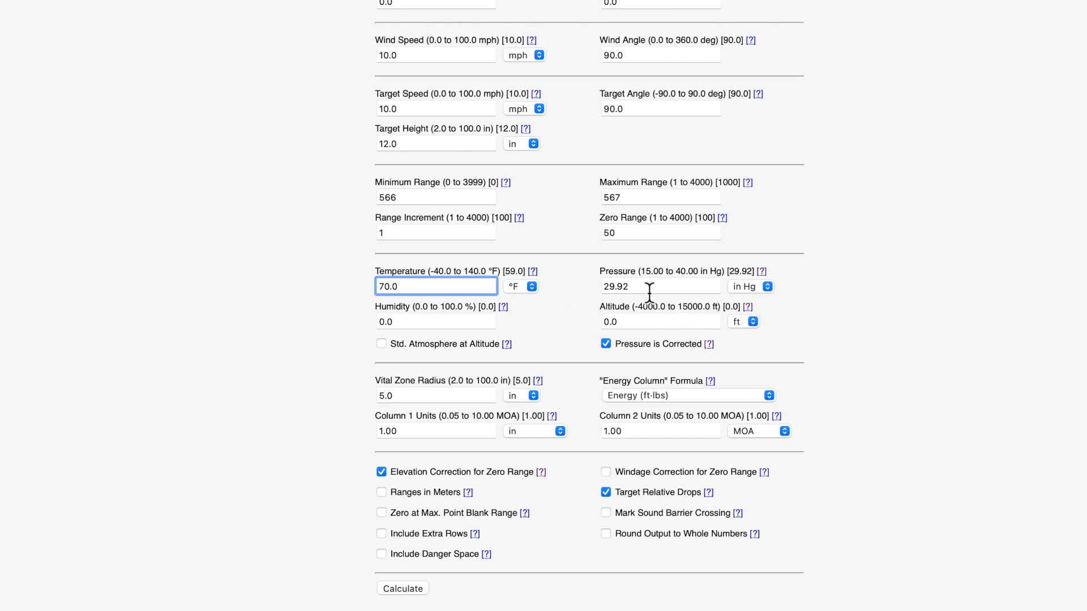
mouse_move(636, 352)
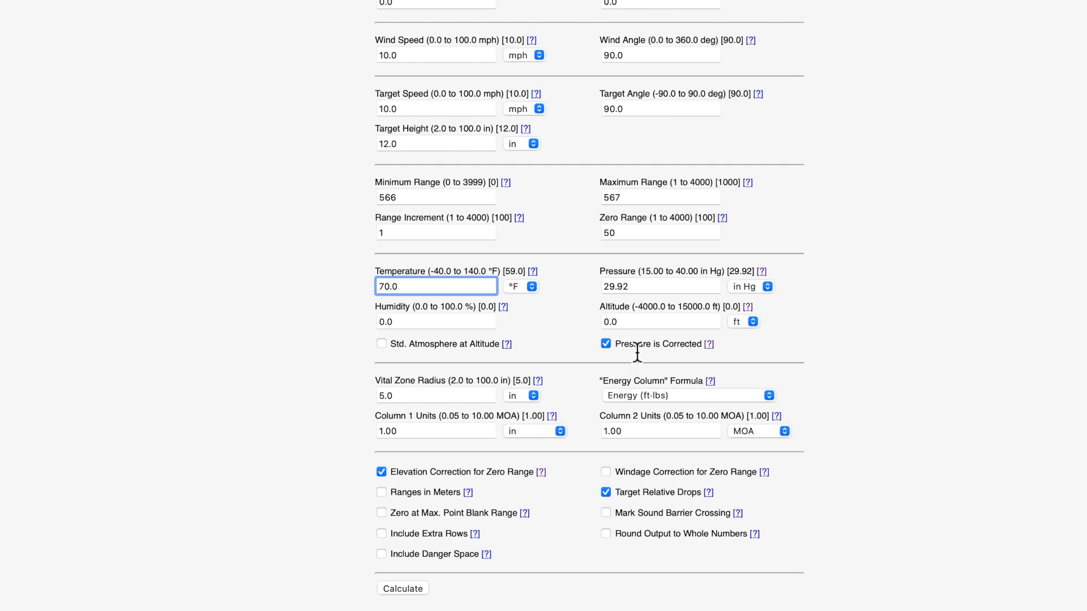
mouse_move(609, 367)
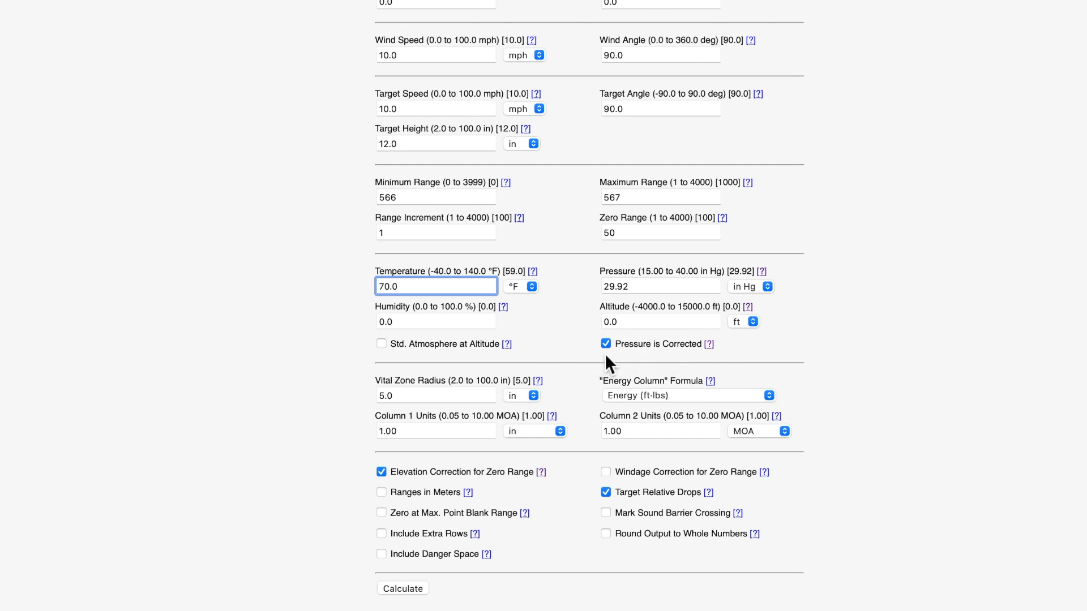
mouse_move(608, 357)
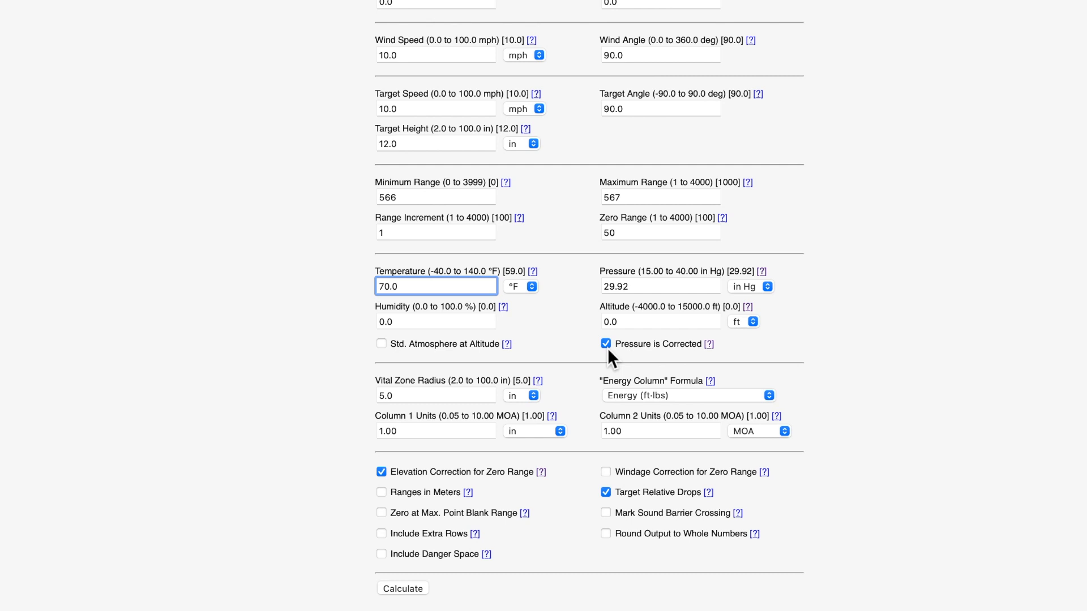
click(606, 343)
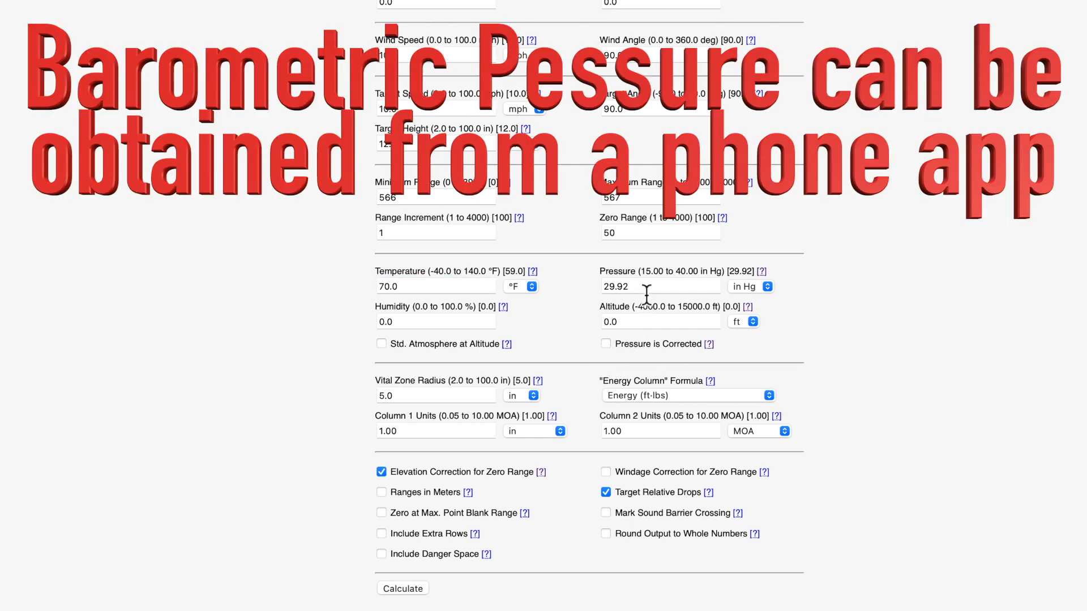
Change pressure from 29.92 to 29.07 inHg and humidity to 50.0%
click(659, 286)
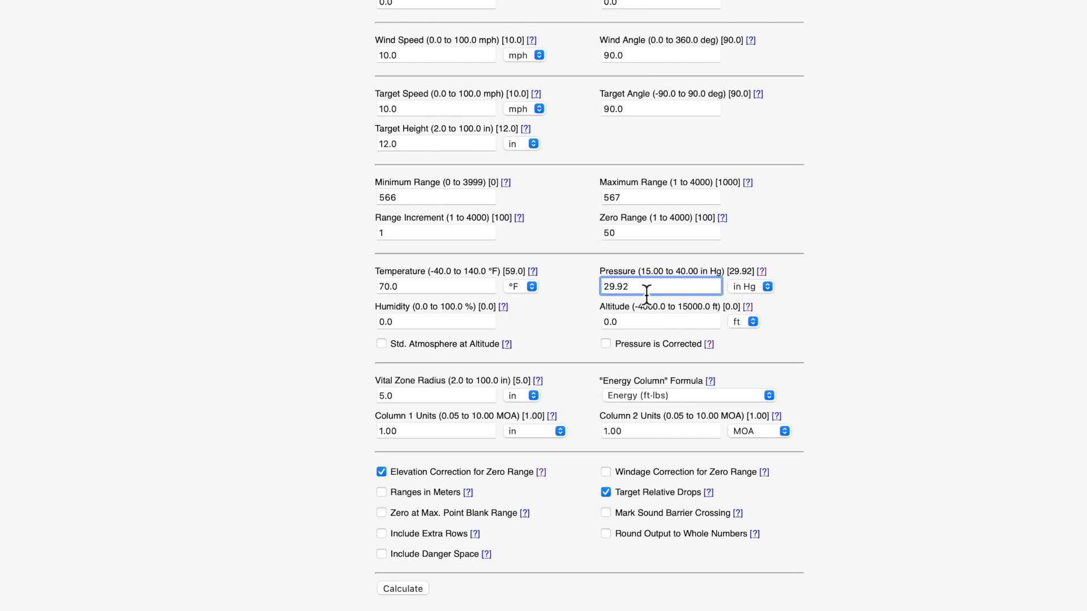
key(Backspace)
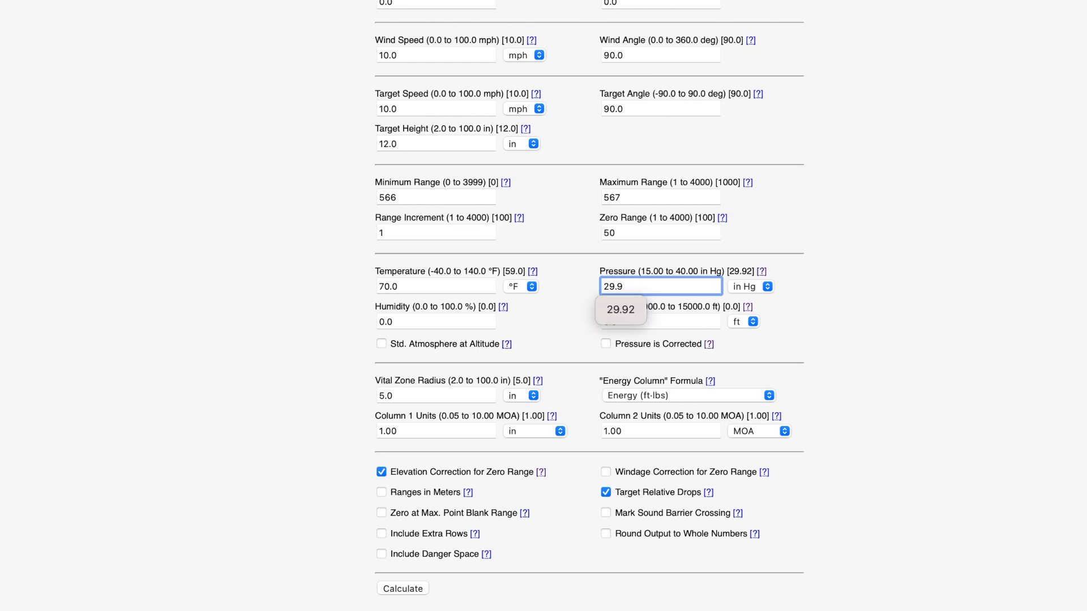
key(Backspace)
text(07)
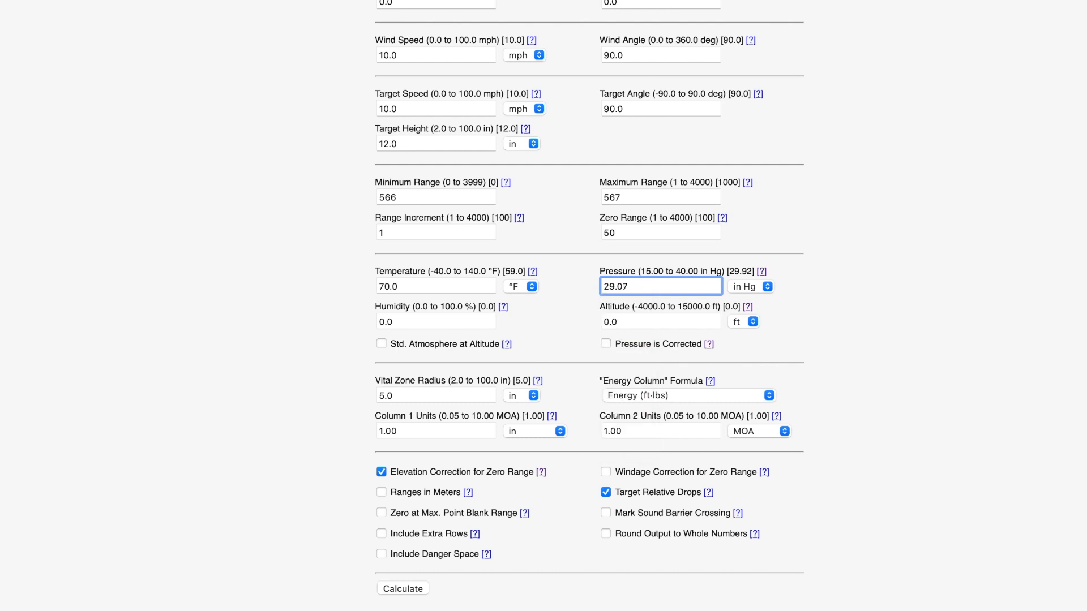
mouse_move(550, 317)
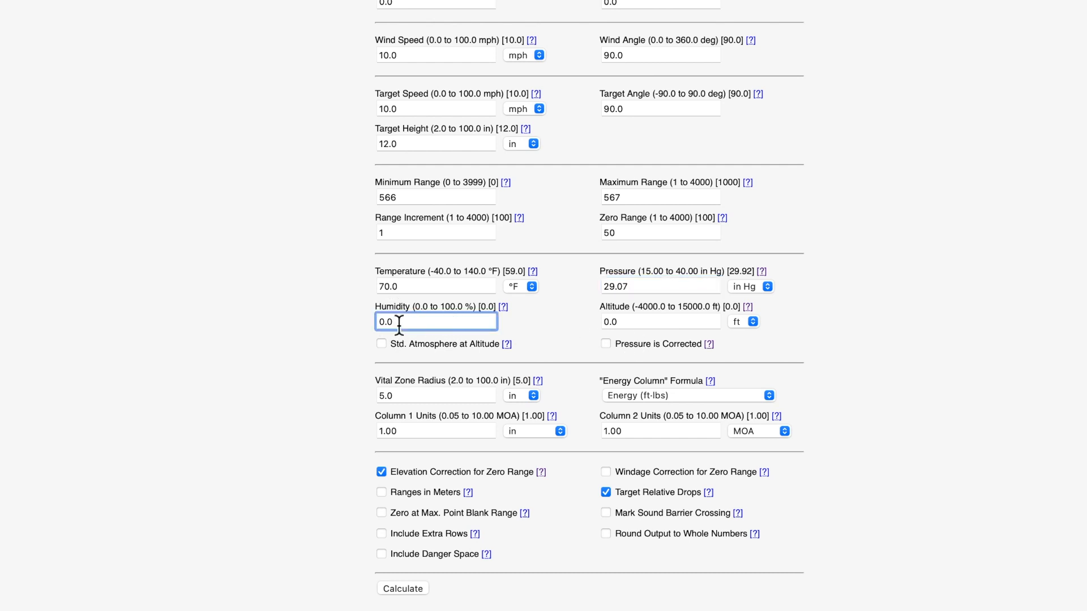
text(5)
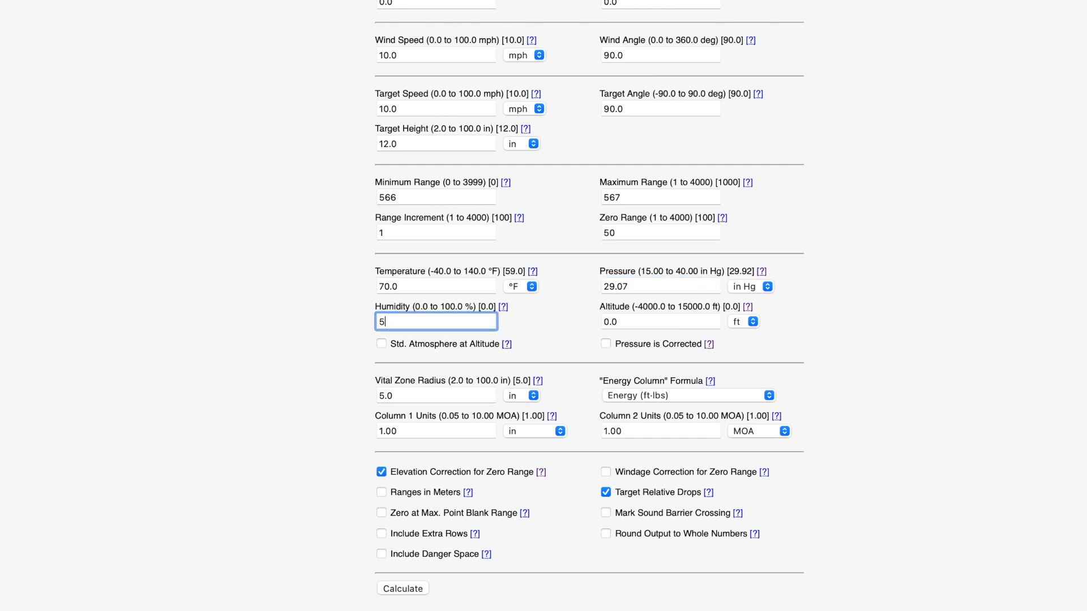
text(0.)
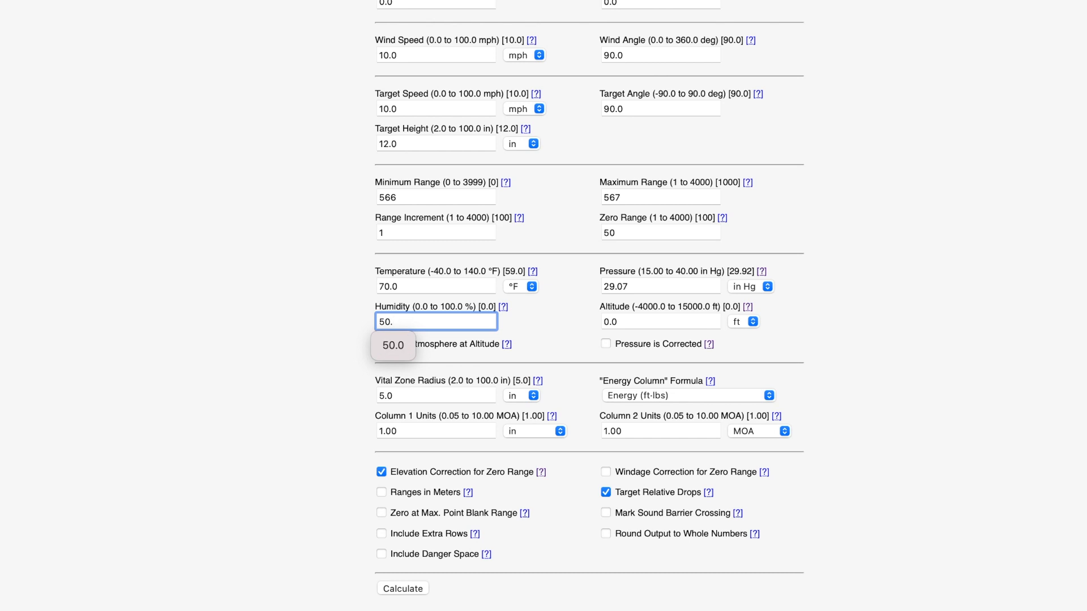
text(0)
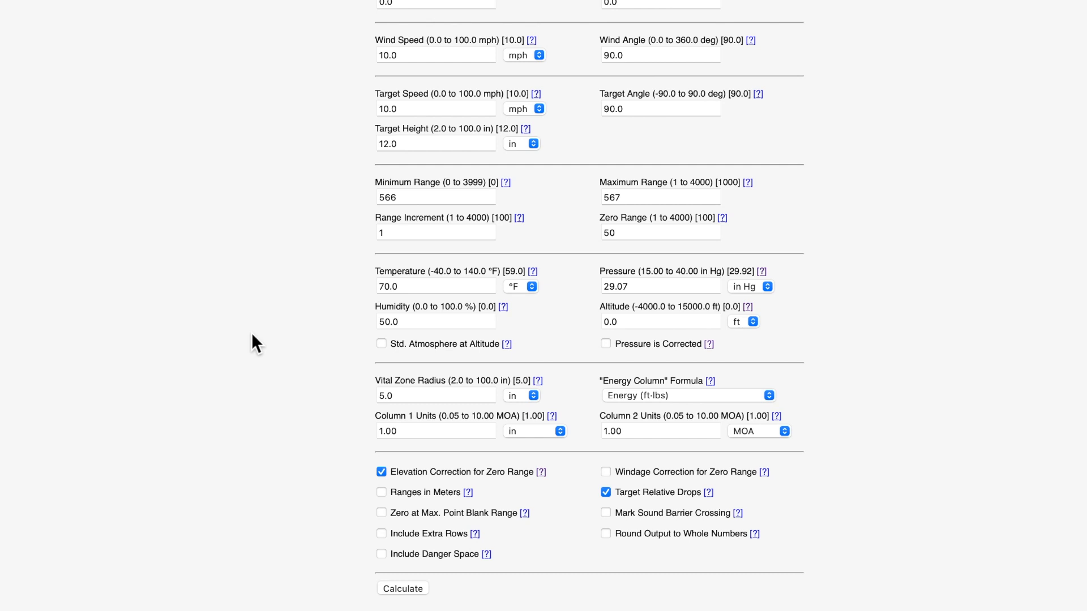
mouse_move(632, 321)
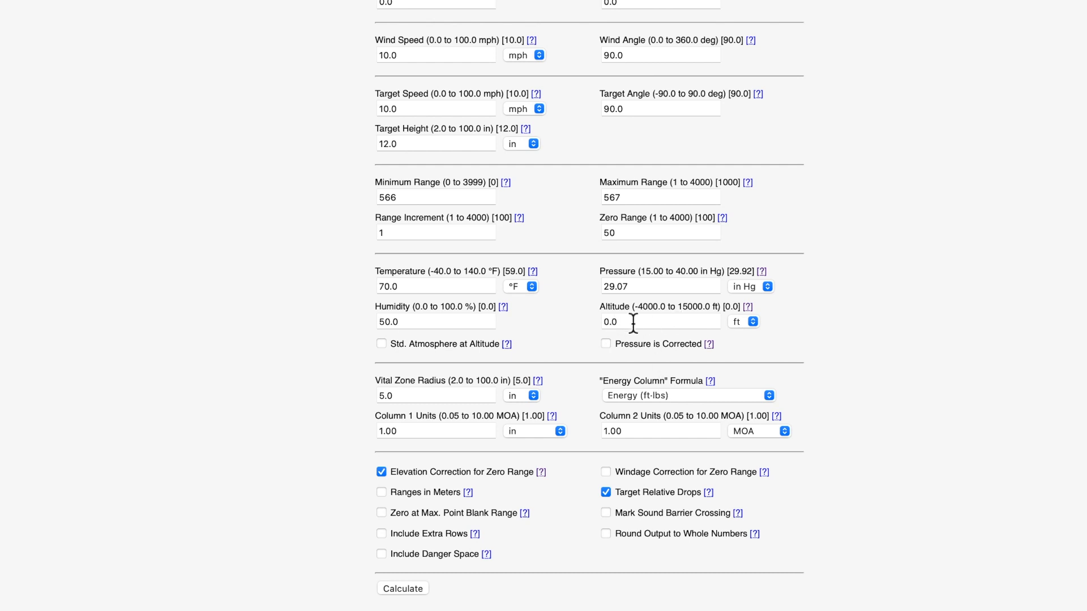
mouse_move(638, 348)
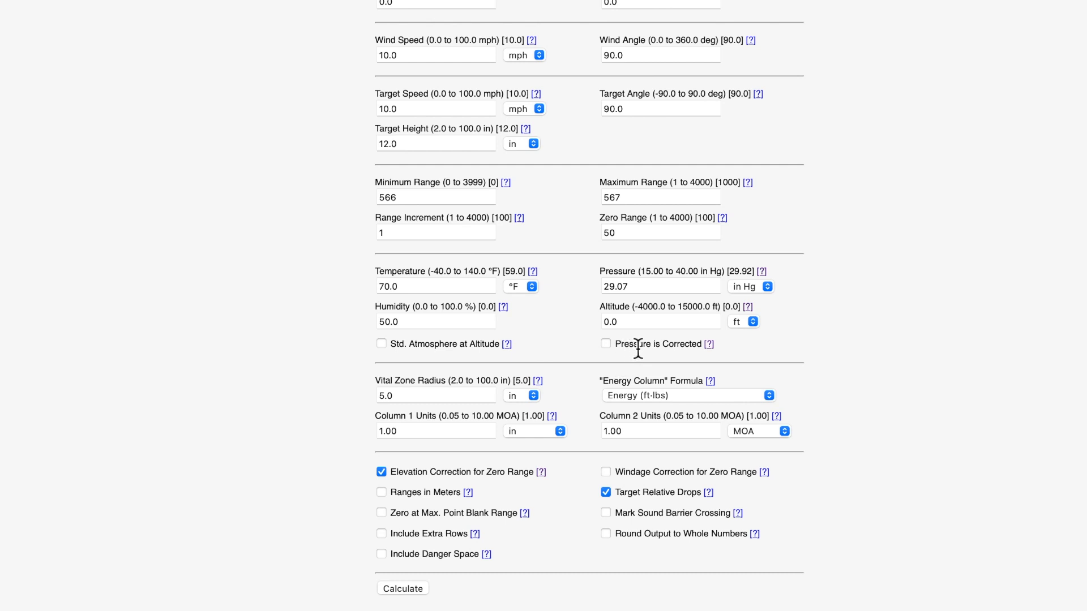
mouse_move(636, 287)
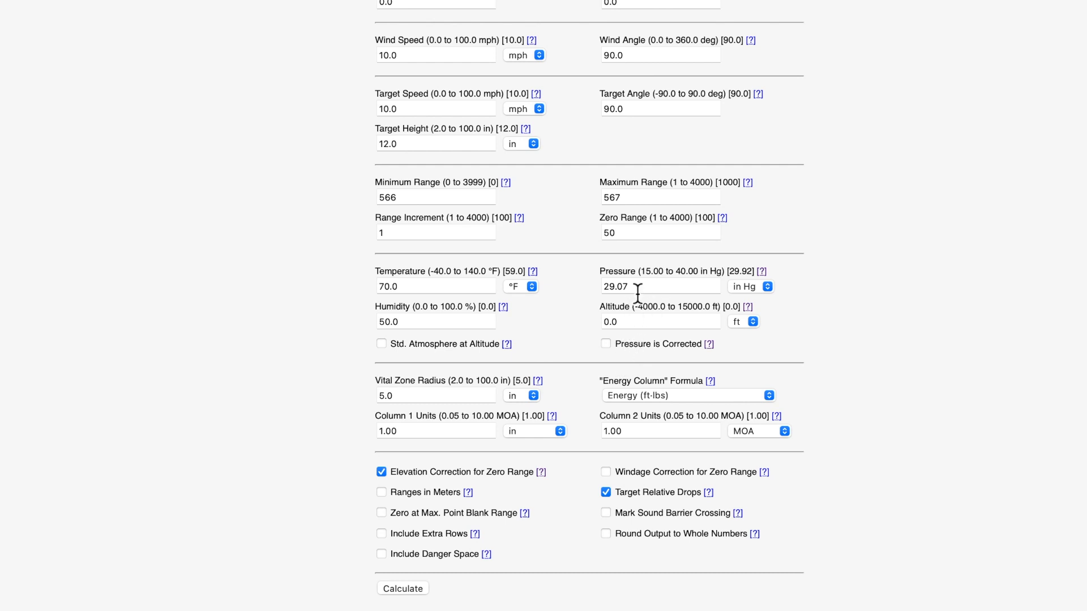
mouse_move(576, 389)
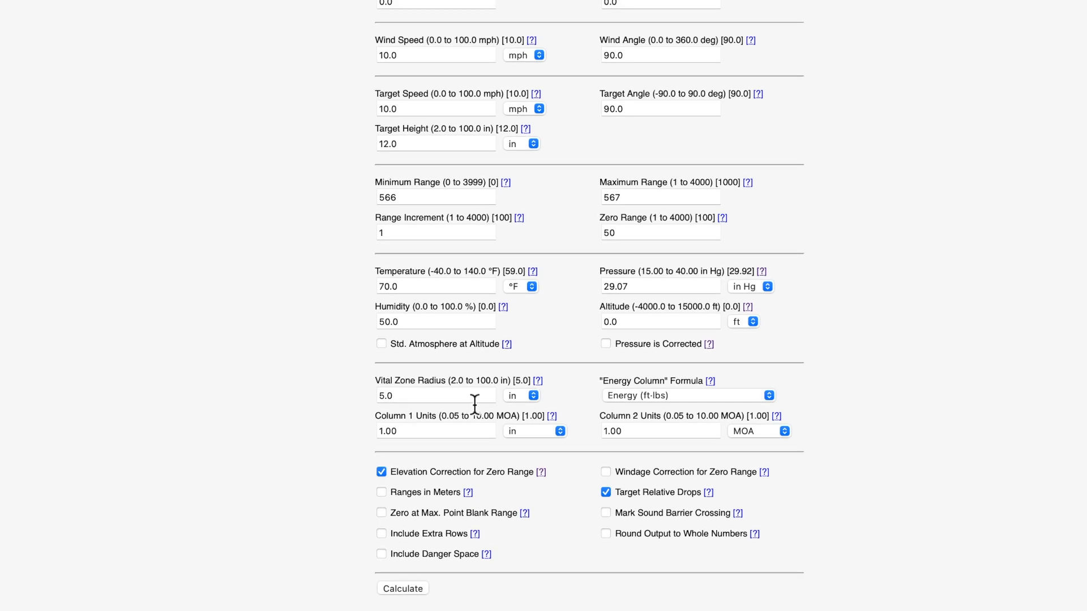
mouse_move(497, 456)
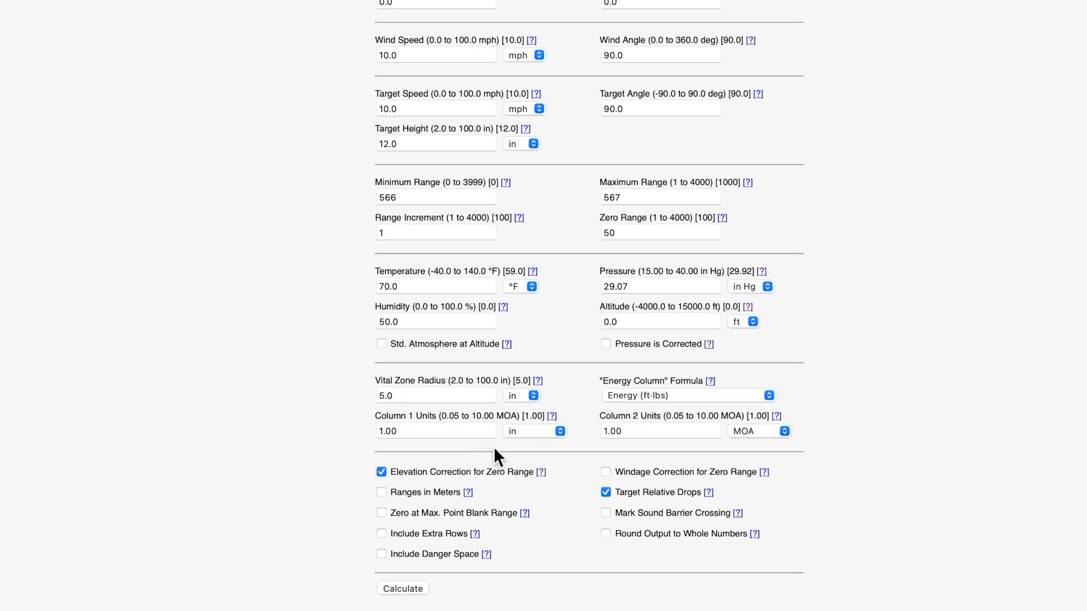
mouse_move(752, 453)
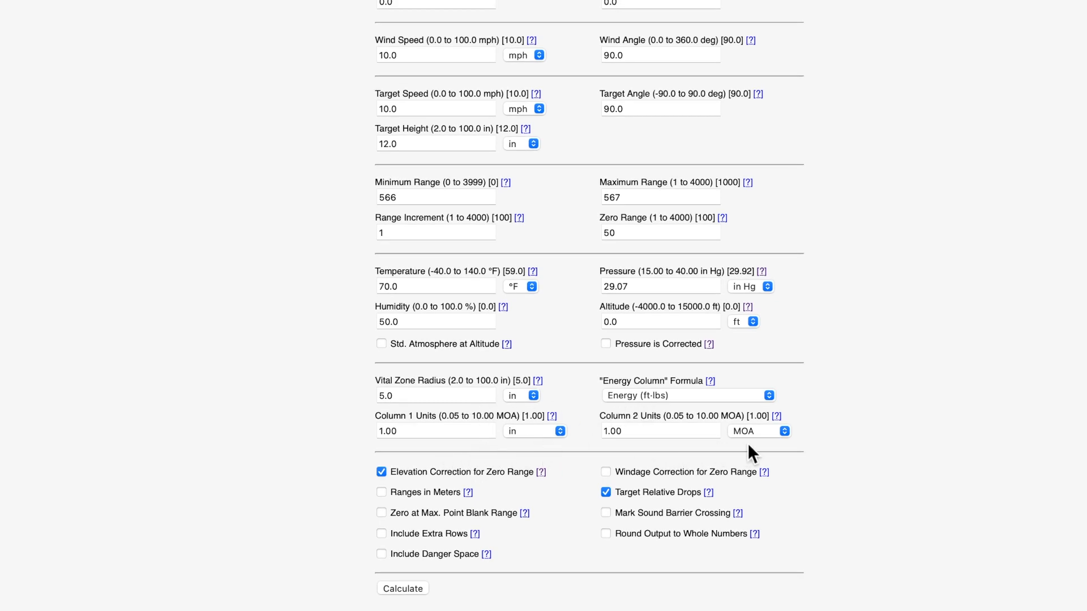
mouse_move(151, 454)
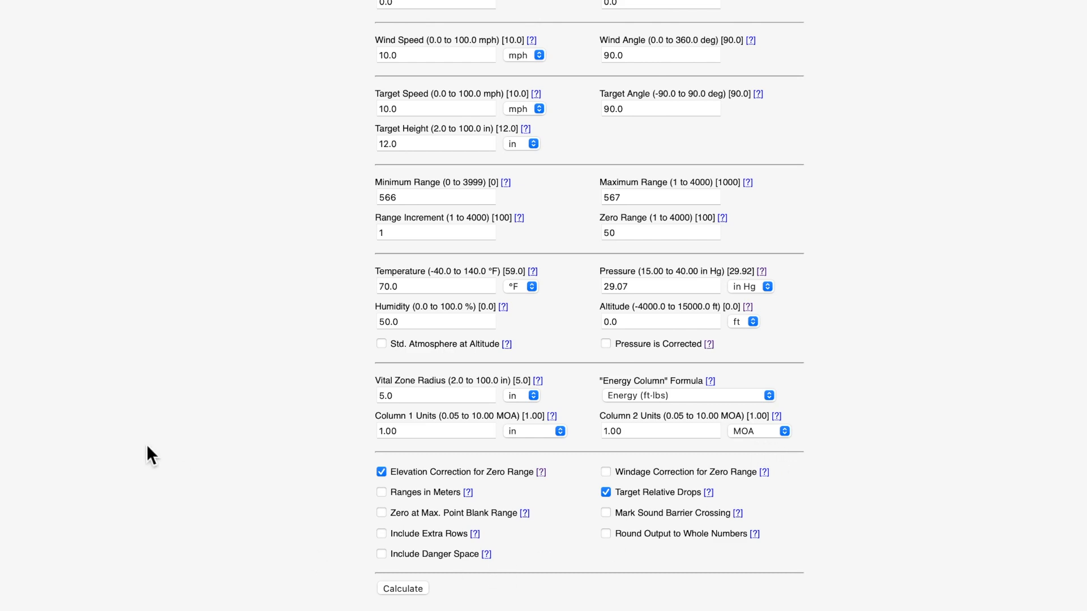
scroll(up, 3)
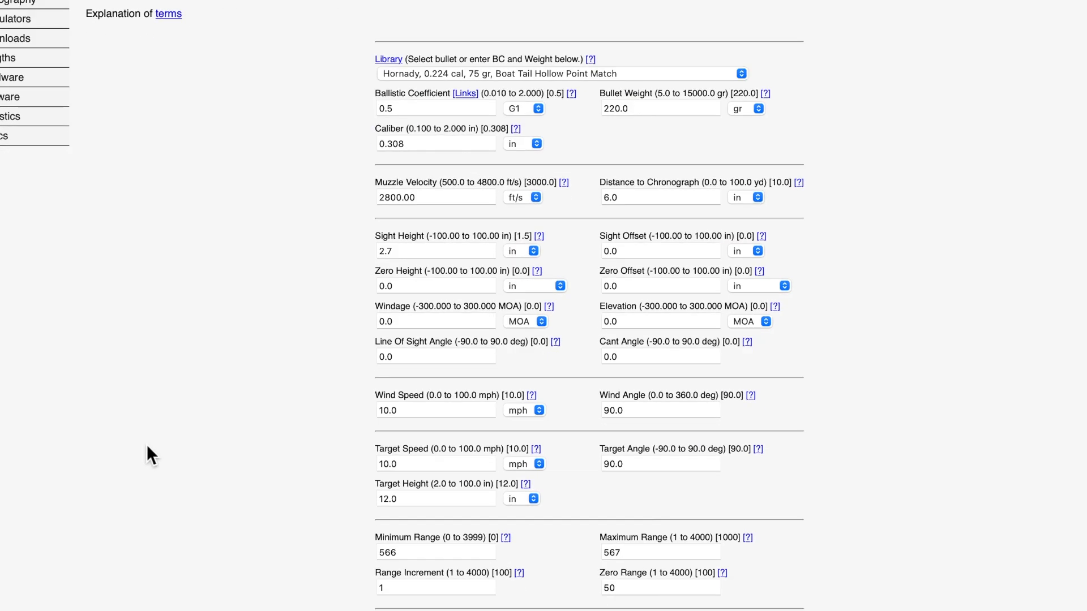
scroll(down, 3)
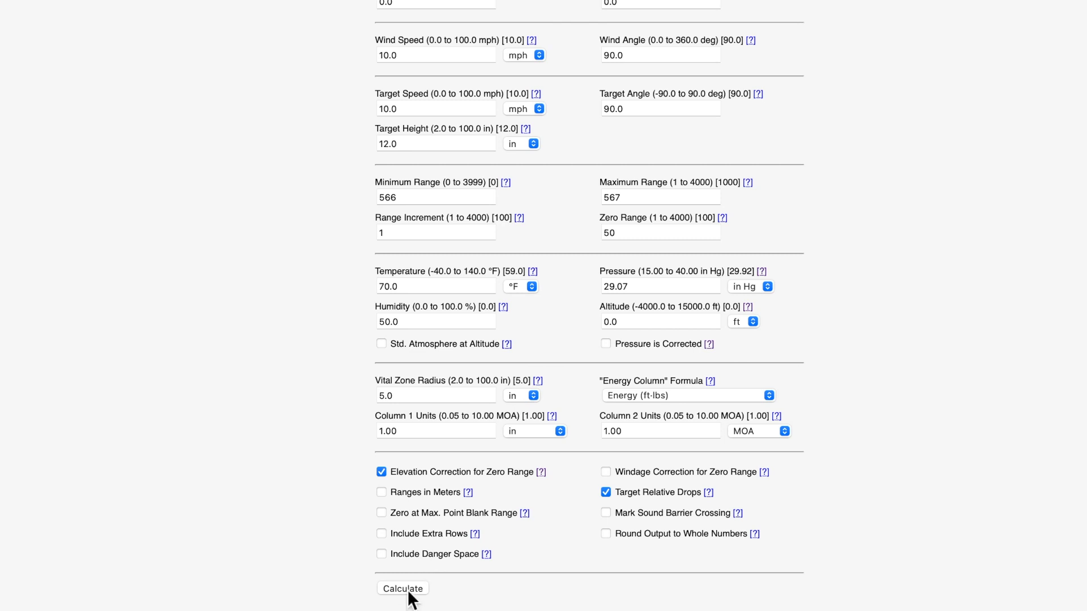
mouse_move(575, 449)
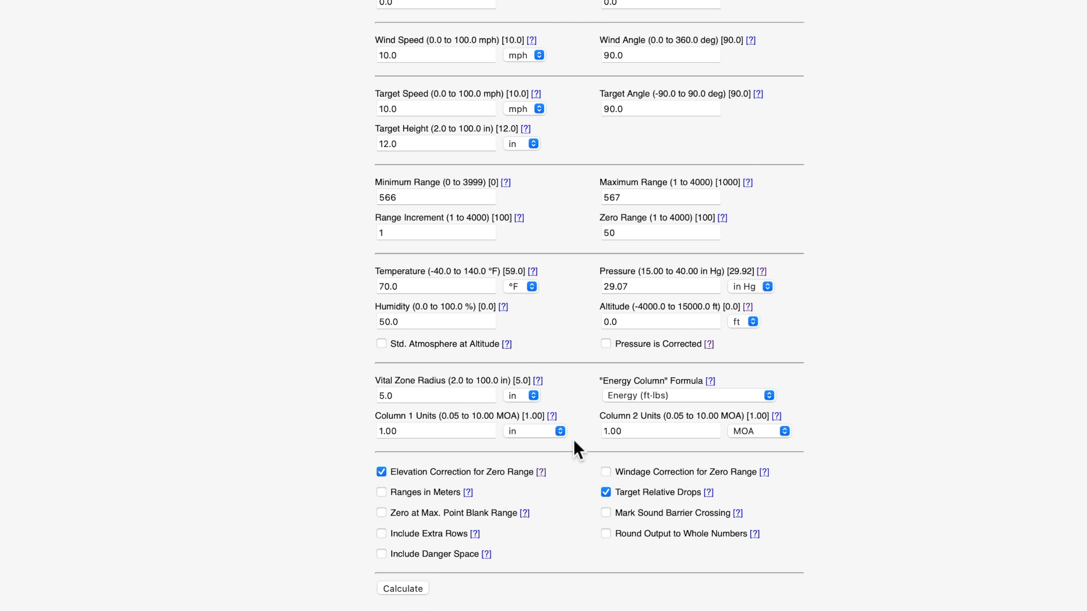
click(759, 430)
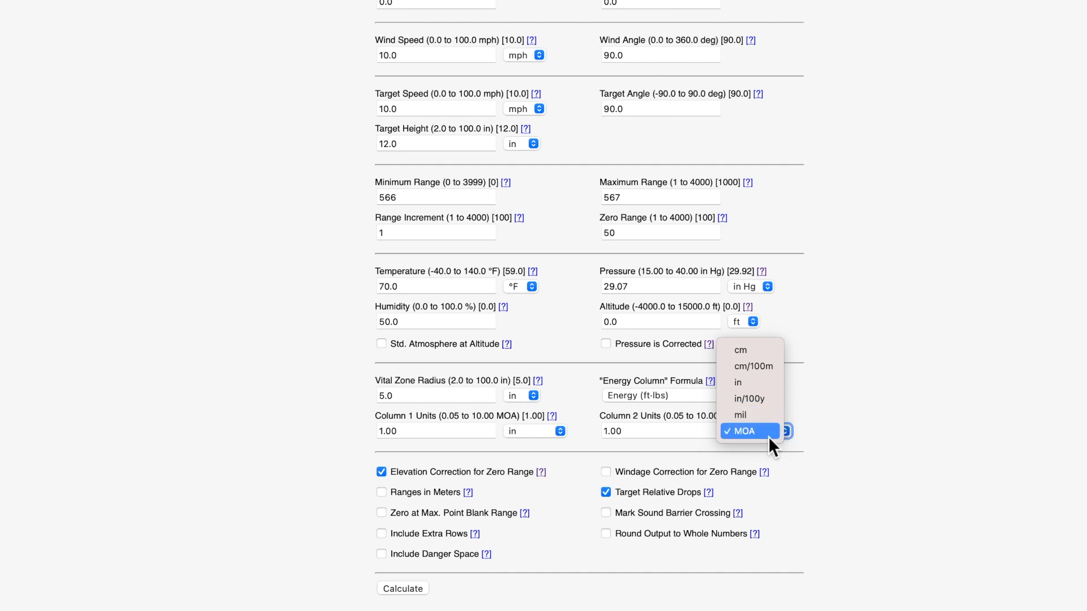
click(742, 431)
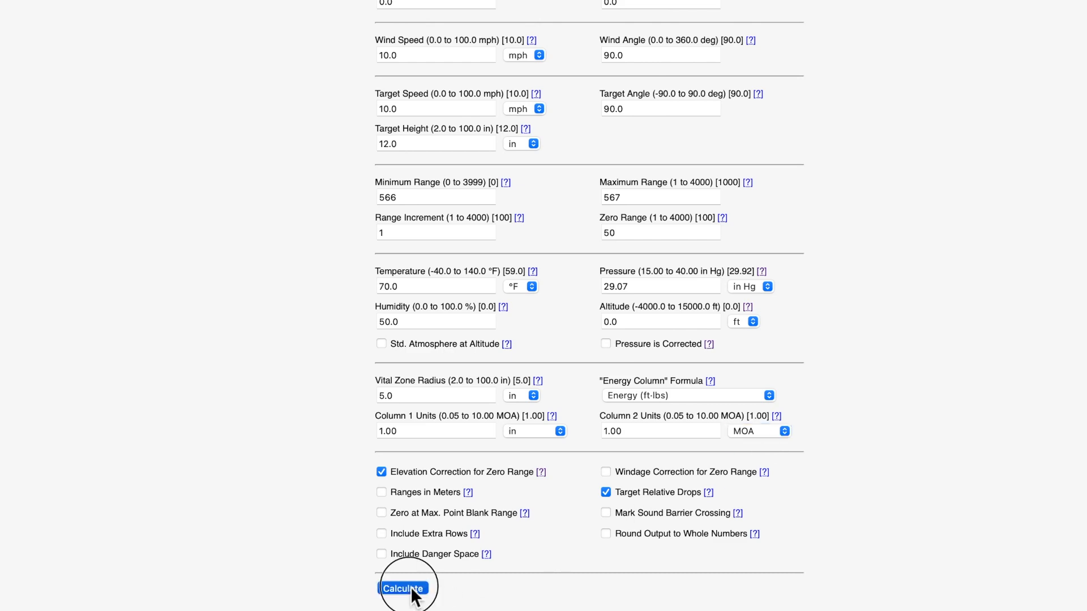
Calculate the trajectory and review the 566–567 yd results table
click(404, 589)
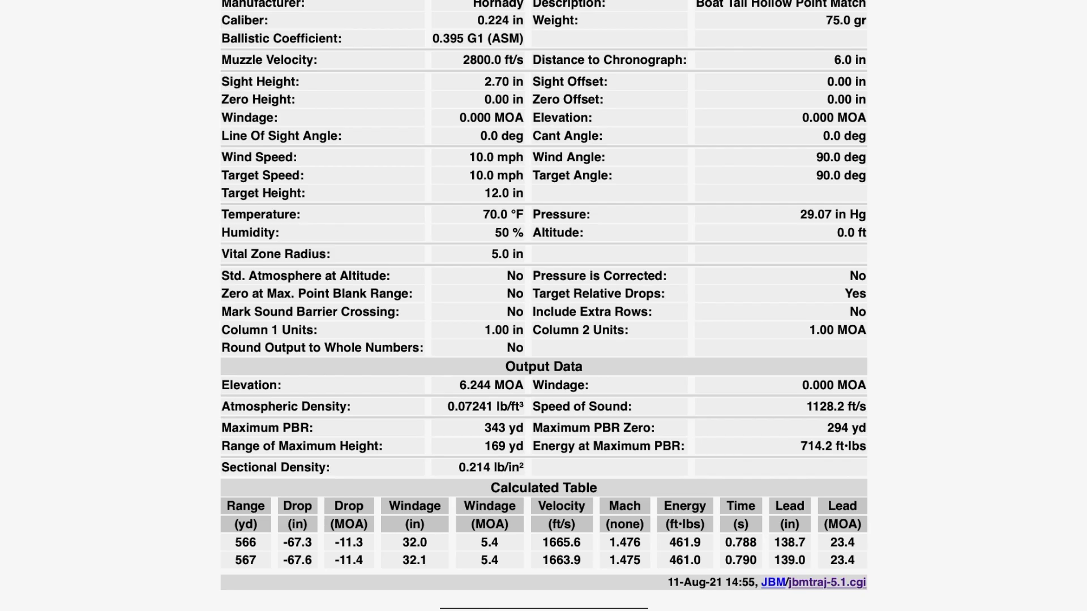
scroll(up, 3)
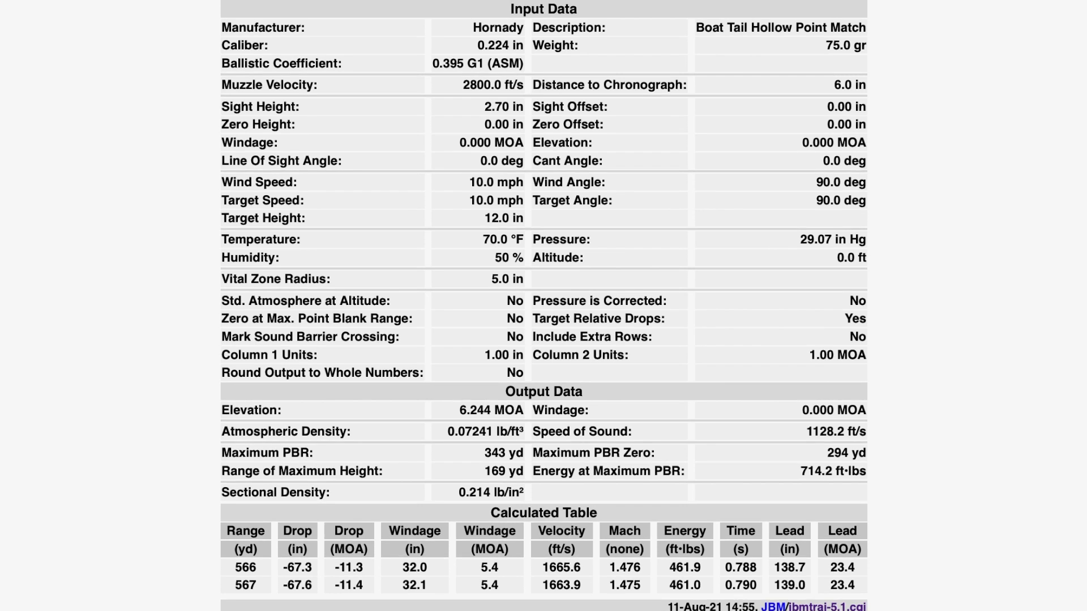
mouse_move(251, 606)
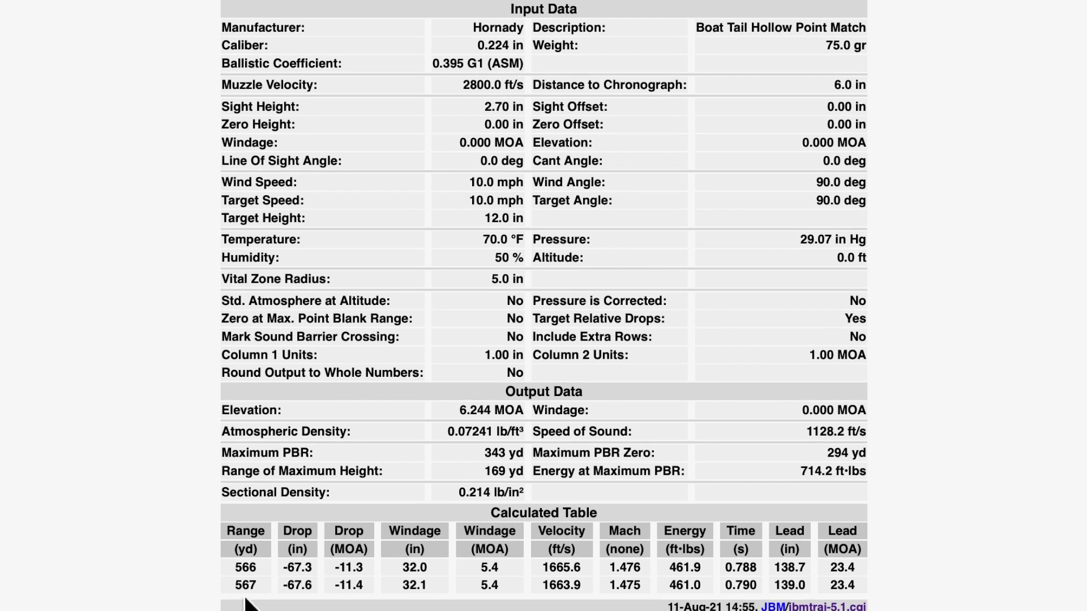
mouse_move(267, 595)
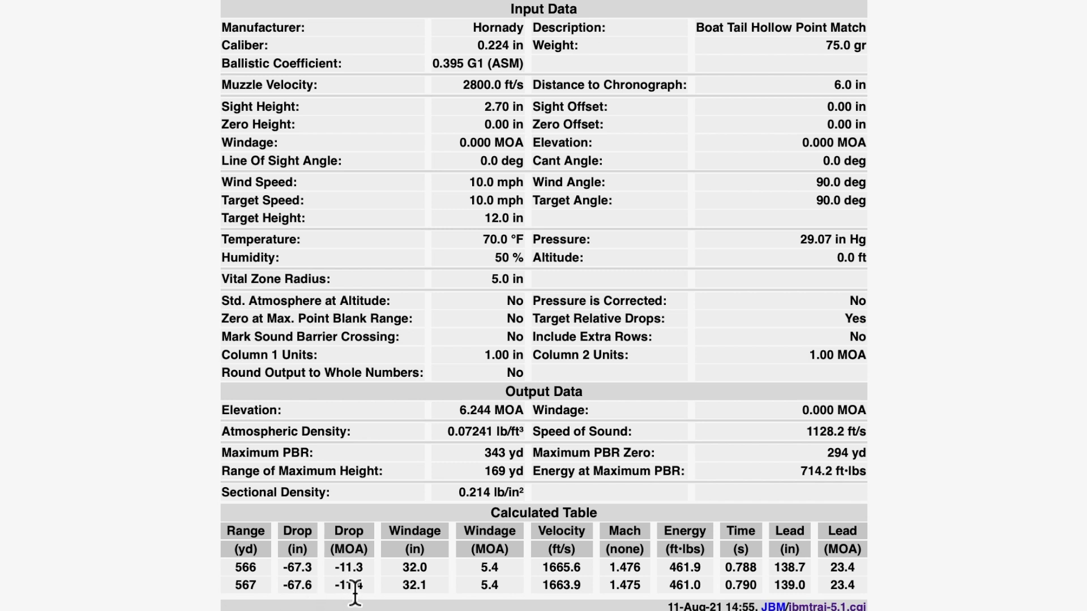
mouse_move(376, 603)
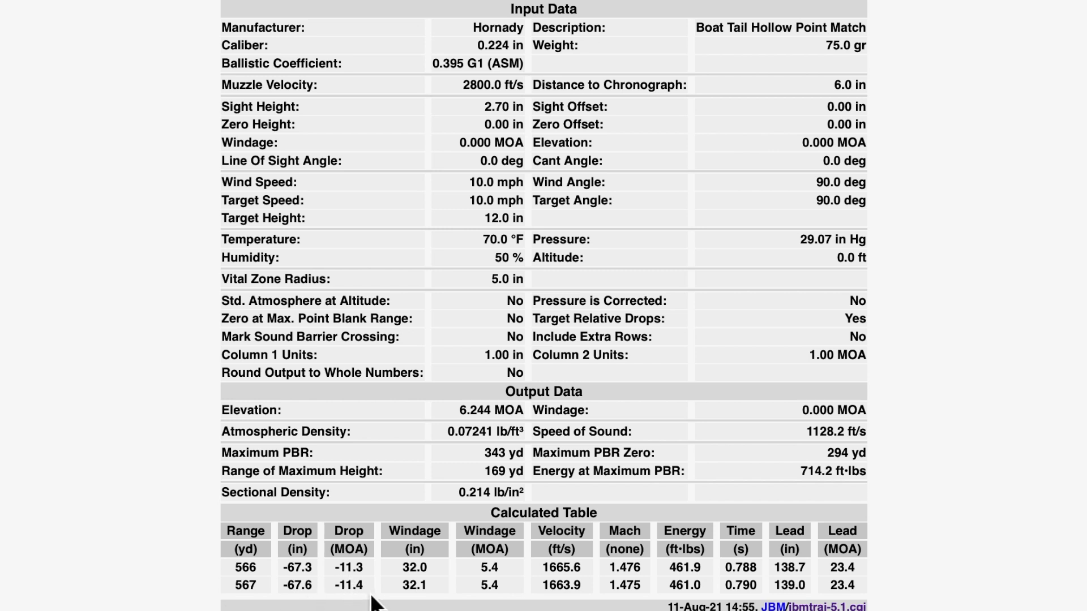